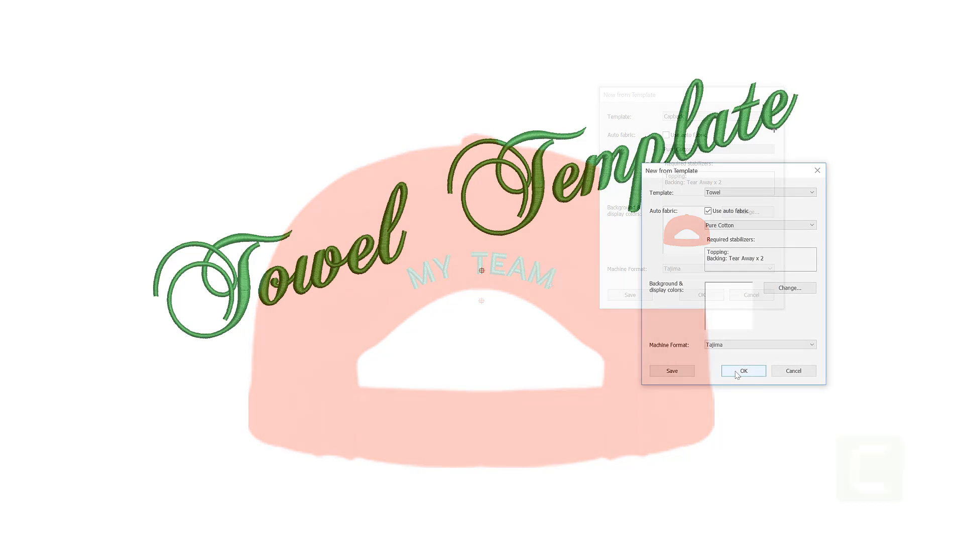
Step: Start a design from the Towel template and change its lettering to Mothers Day
{"action": "left_click", "coordinate": [743, 370]}
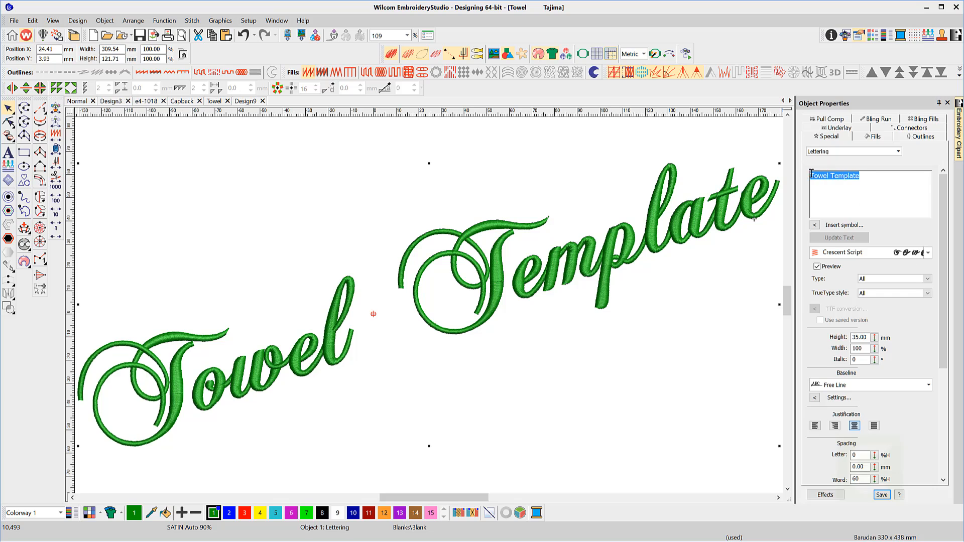
{"action": "type", "text": "Mothers Da"}
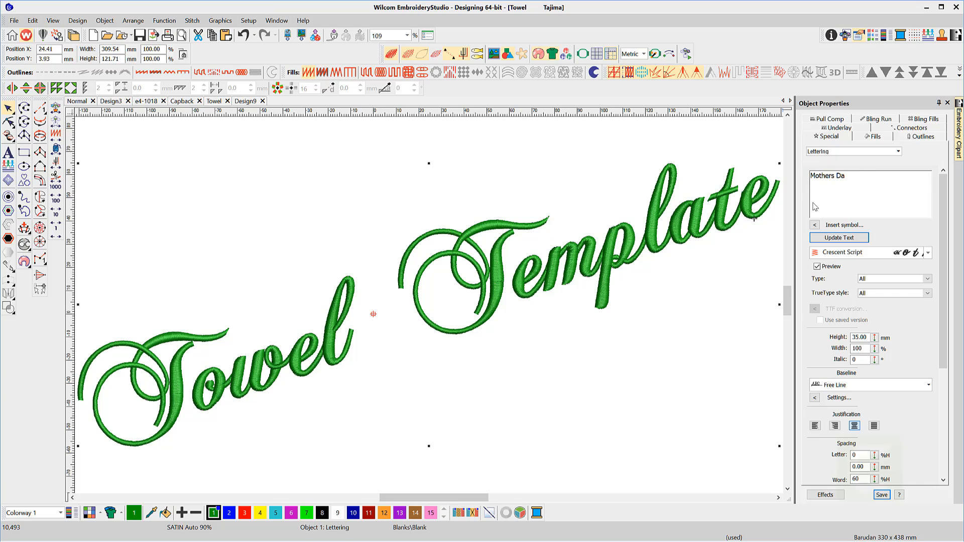
{"action": "left_click", "coordinate": [838, 237]}
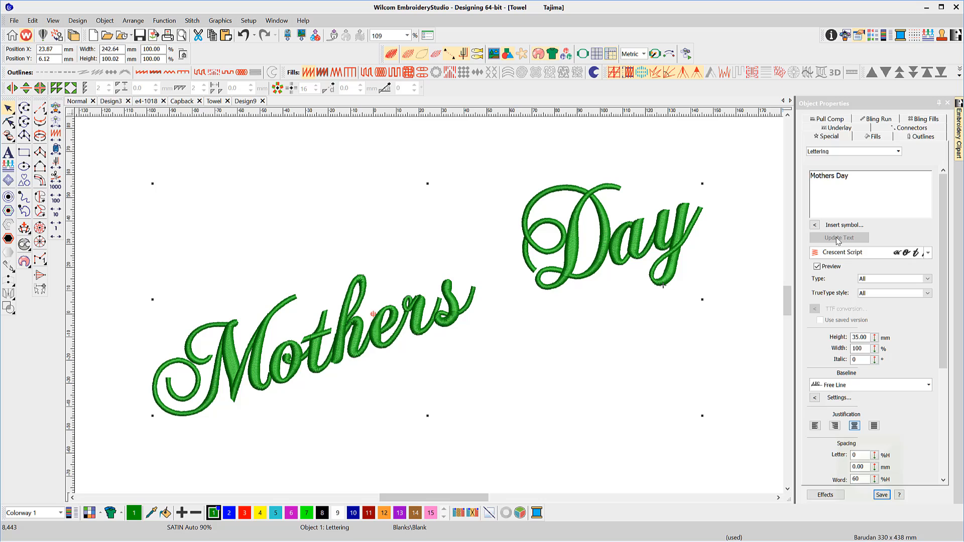
{"action": "left_click", "coordinate": [399, 512]}
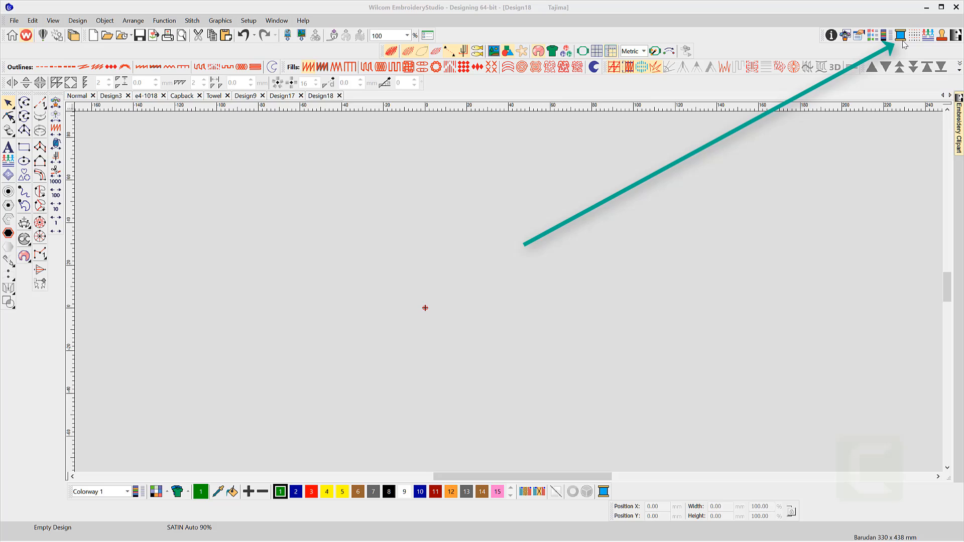
Step: Show the Threads docker listing the default chart's colours and codes
{"action": "left_click", "coordinate": [900, 35]}
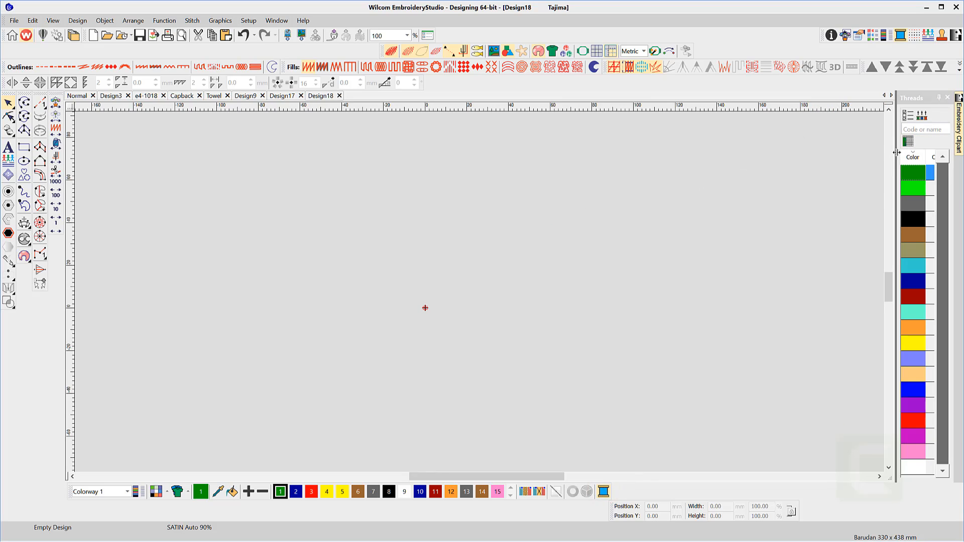
{"action": "mouse_move", "coordinate": [836, 162]}
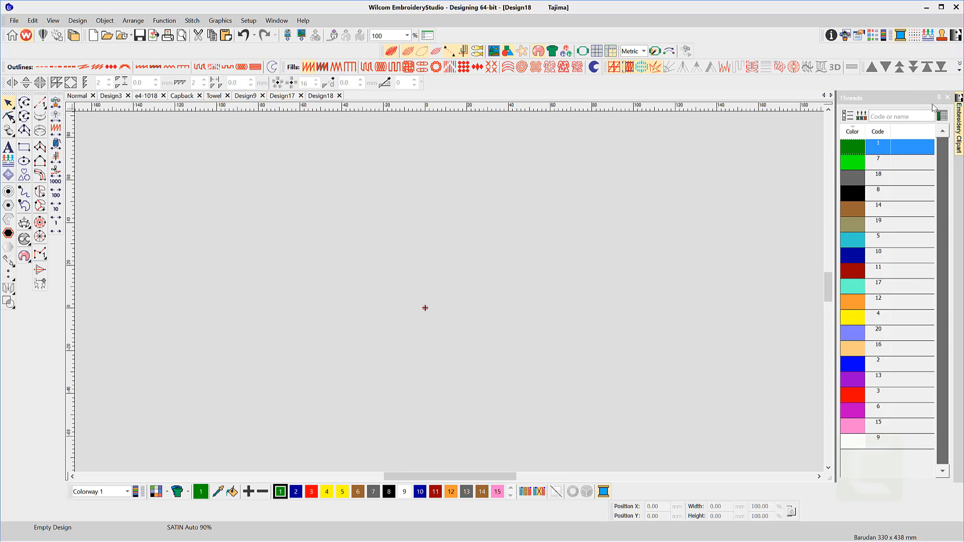
{"action": "mouse_move", "coordinate": [281, 491]}
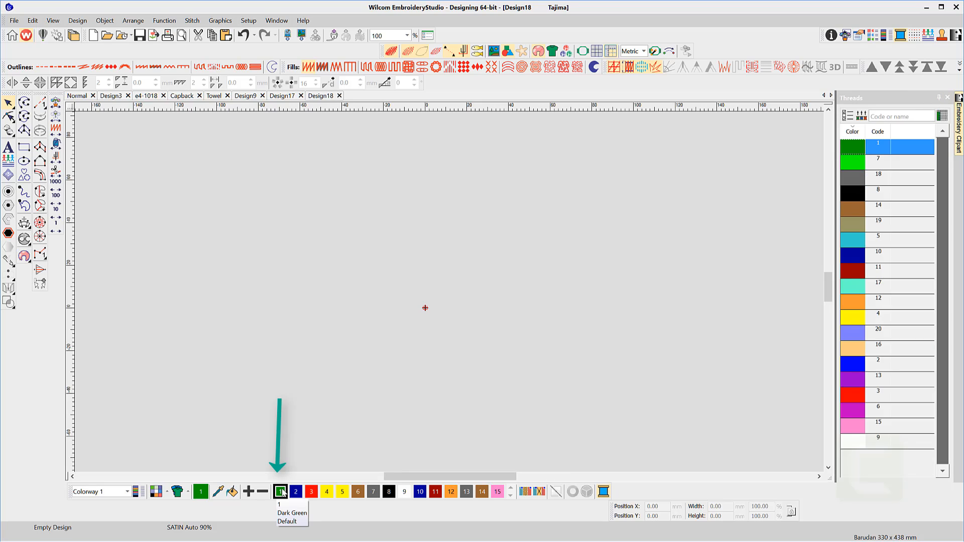
{"action": "mouse_move", "coordinate": [328, 491]}
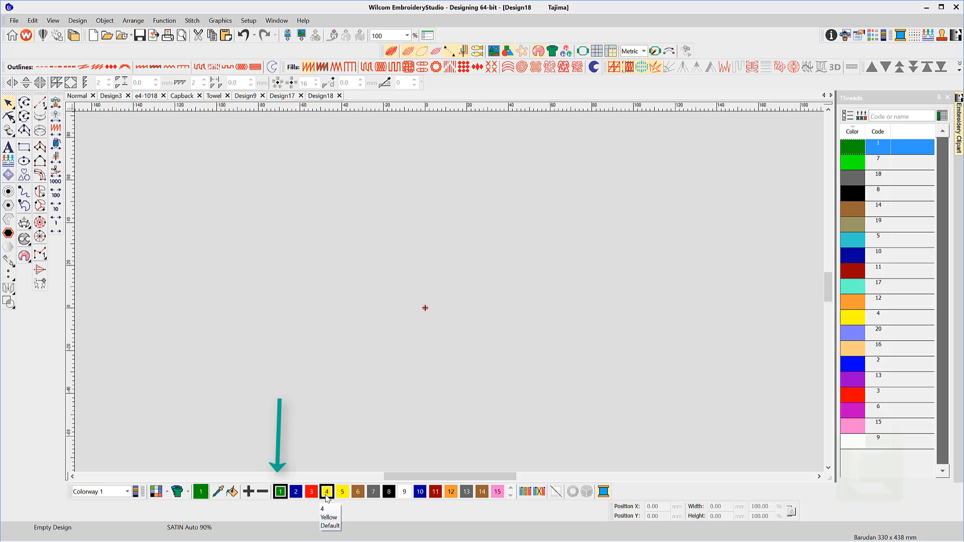
{"action": "mouse_move", "coordinate": [758, 272]}
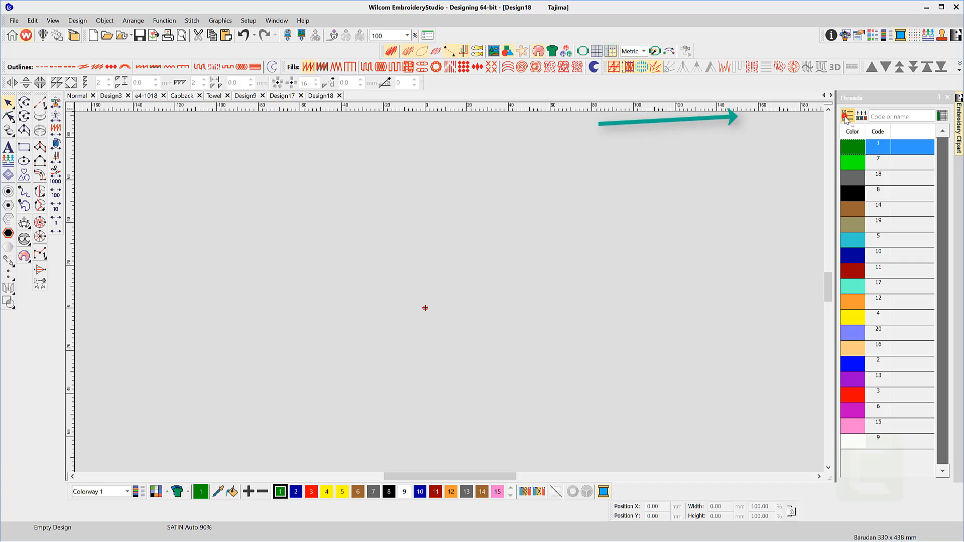
Step: Make Madeira Classic 40 the only selected thread chart, removing Default
{"action": "left_click", "coordinate": [849, 115]}
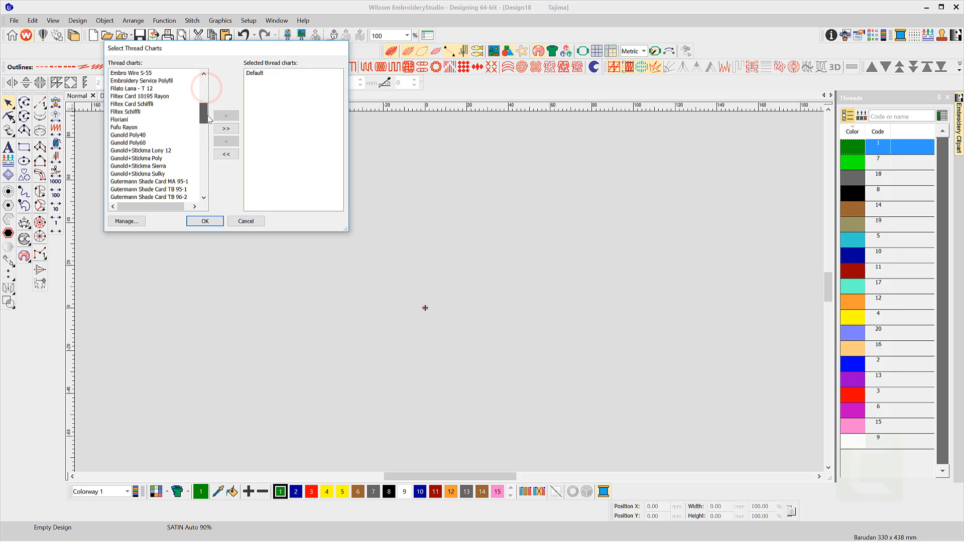
{"action": "scroll", "scroll_direction": "down", "scroll_amount": 3}
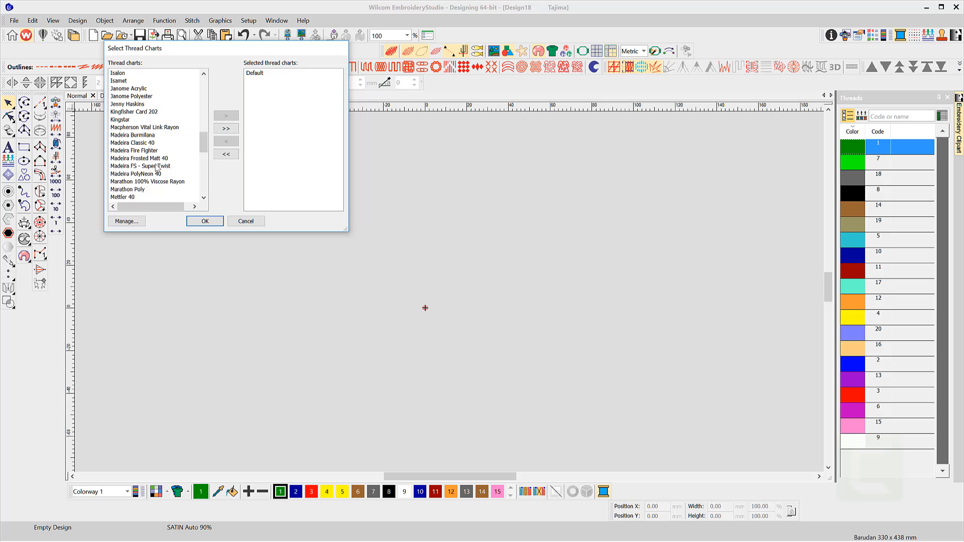
{"action": "mouse_move", "coordinate": [157, 168]}
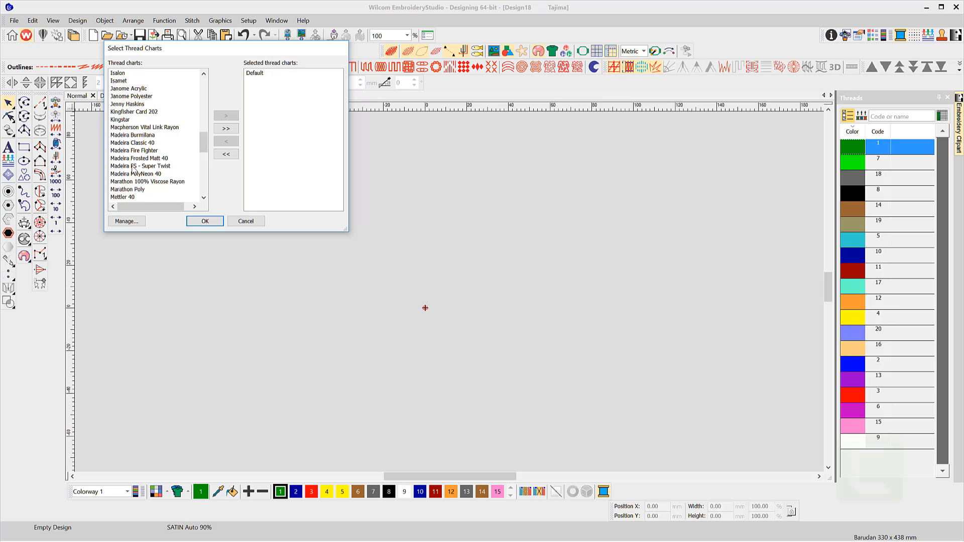
{"action": "left_click", "coordinate": [133, 142]}
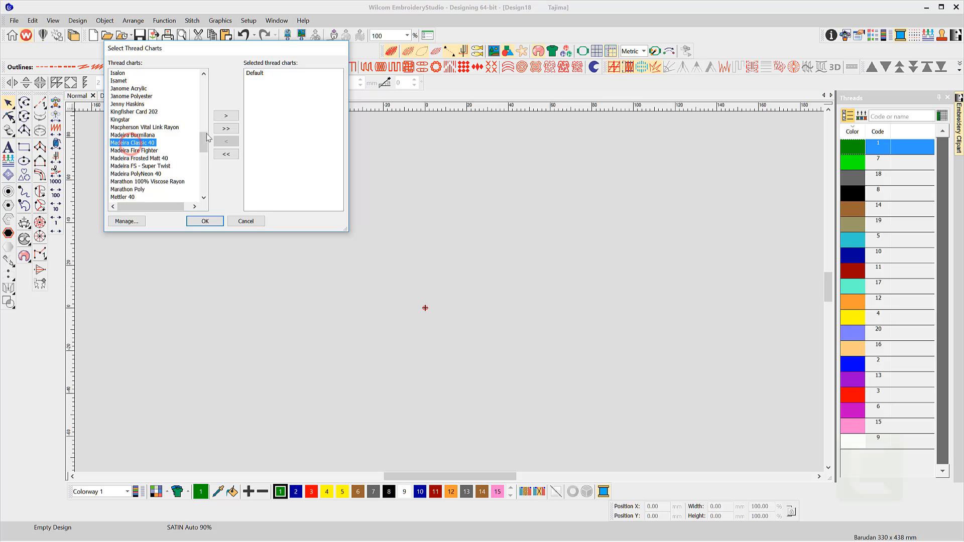
{"action": "left_click", "coordinate": [226, 115]}
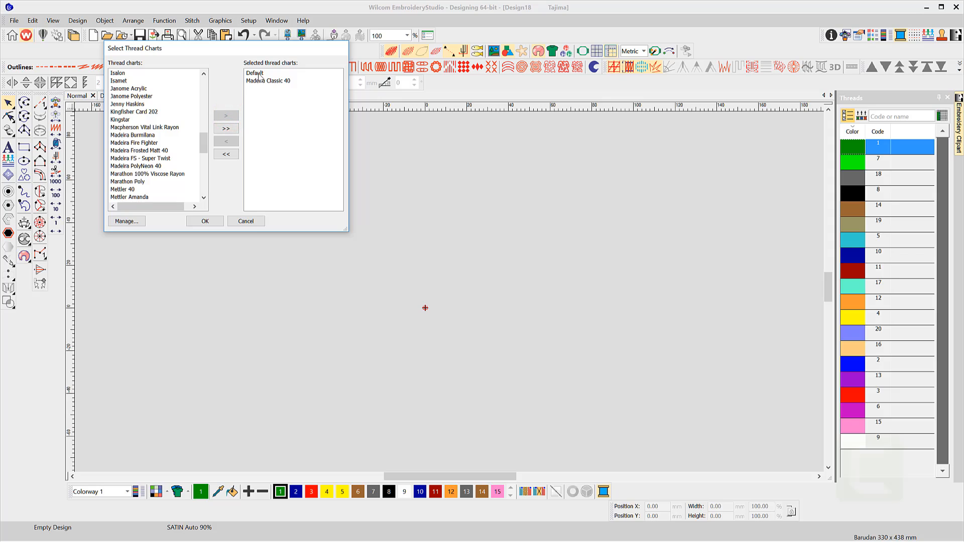
{"action": "left_click", "coordinate": [254, 72]}
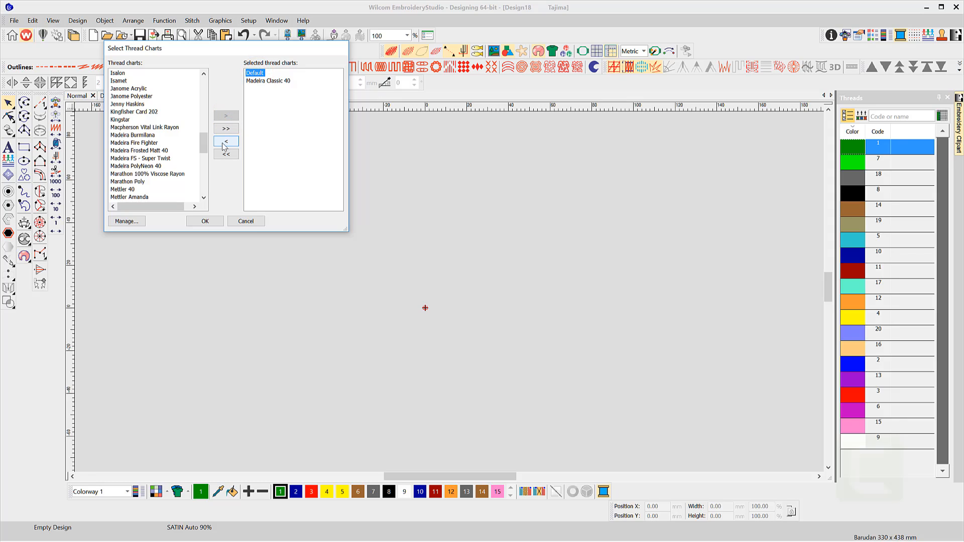
{"action": "left_click", "coordinate": [226, 141]}
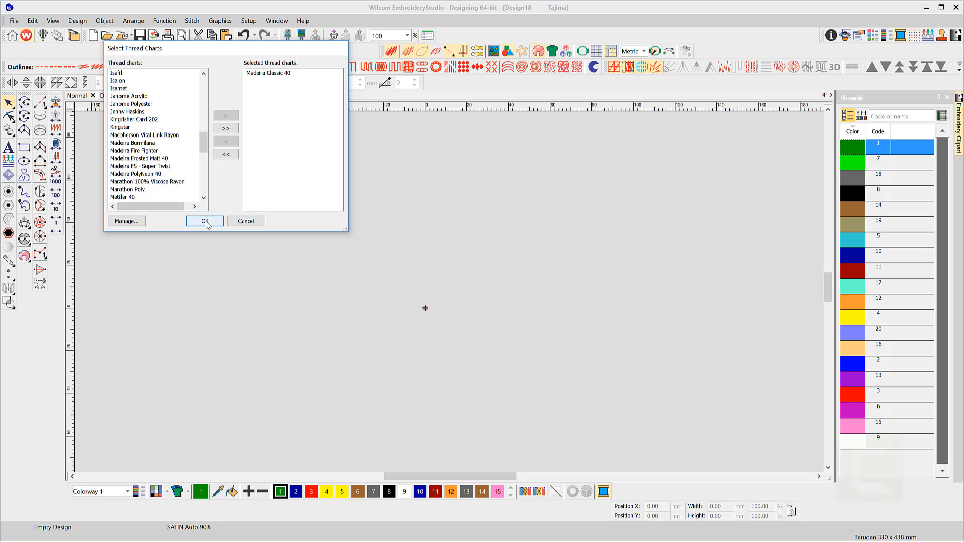
{"action": "left_click", "coordinate": [205, 221]}
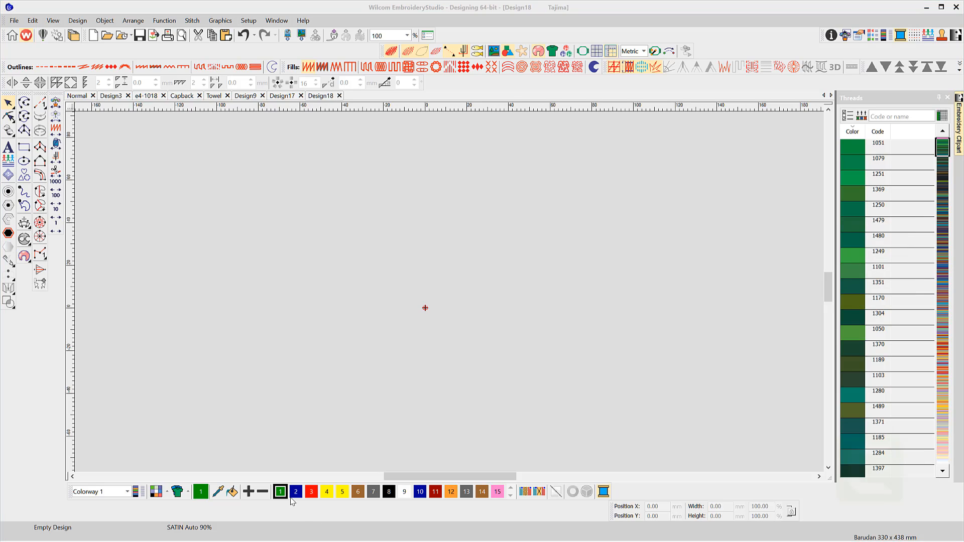
Step: Assign Madeira Classic 40 threads 1135 Baby Chick and 1140 to palette colours 4 and 6
{"action": "left_click", "coordinate": [326, 491]}
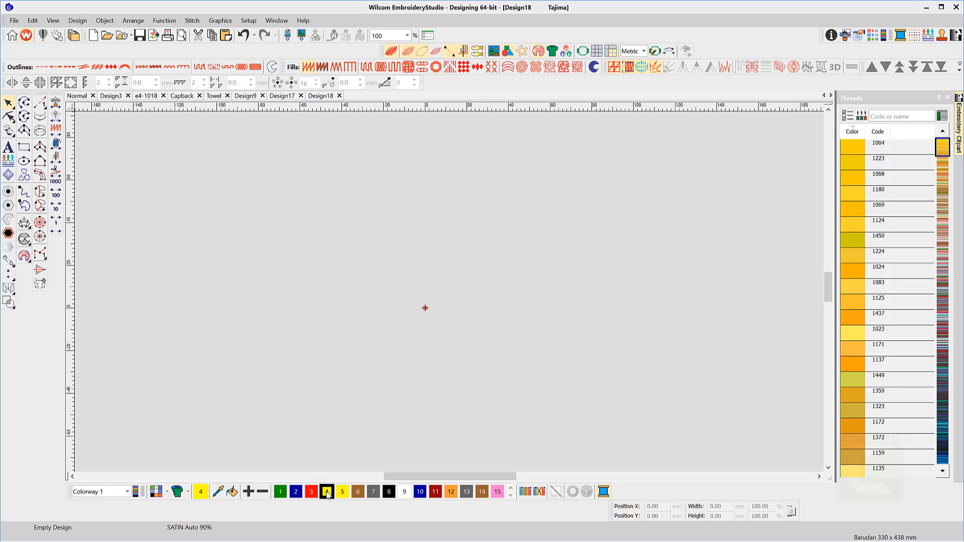
{"action": "mouse_move", "coordinate": [342, 492]}
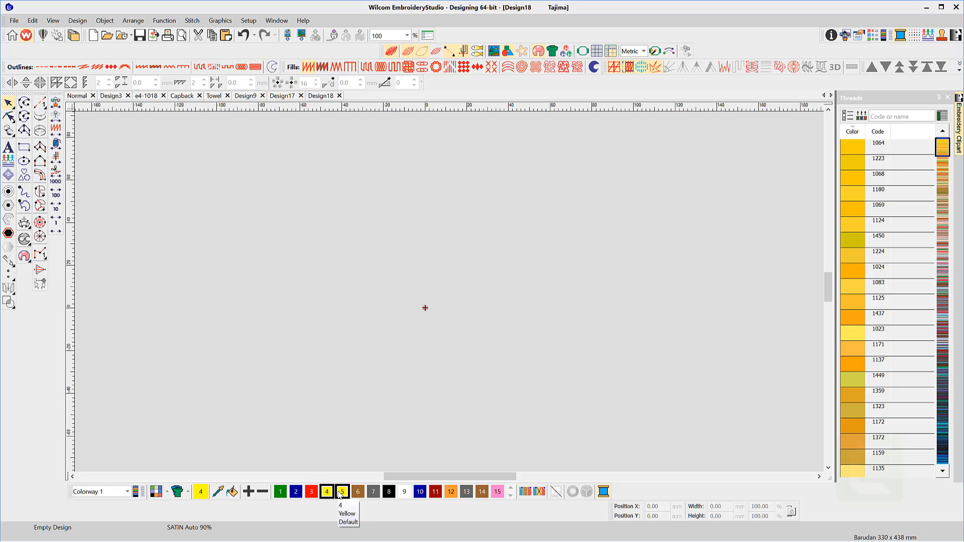
{"action": "left_click", "coordinate": [358, 491]}
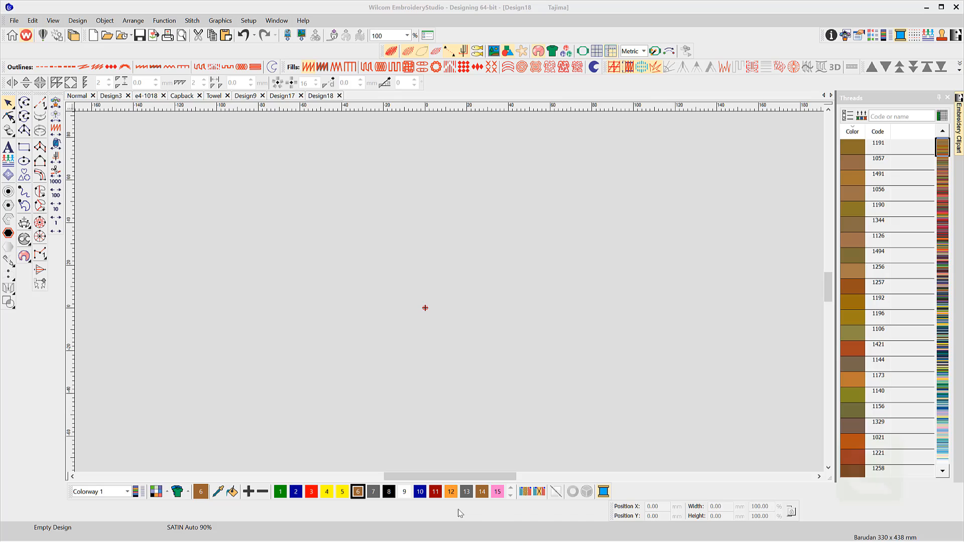
{"action": "mouse_move", "coordinate": [880, 235]}
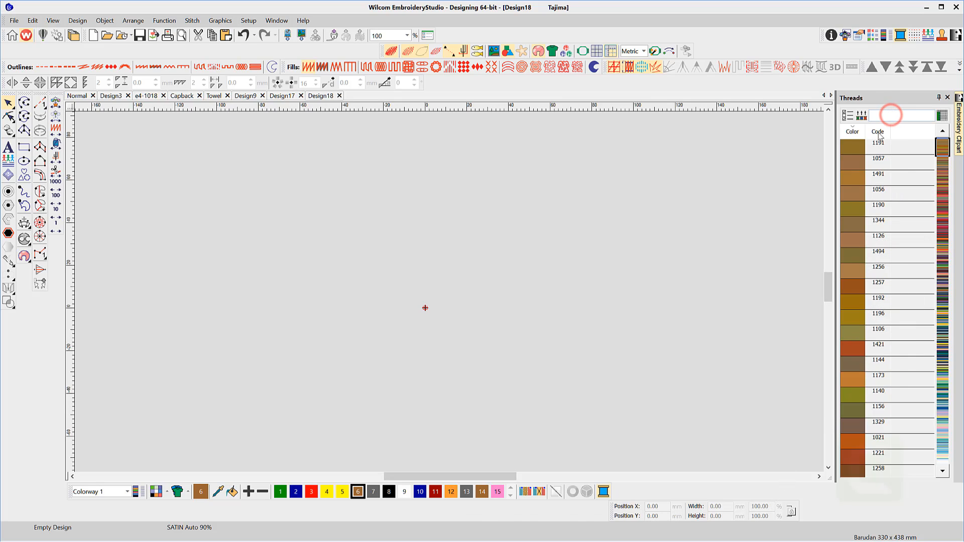
{"action": "type", "text": "114"}
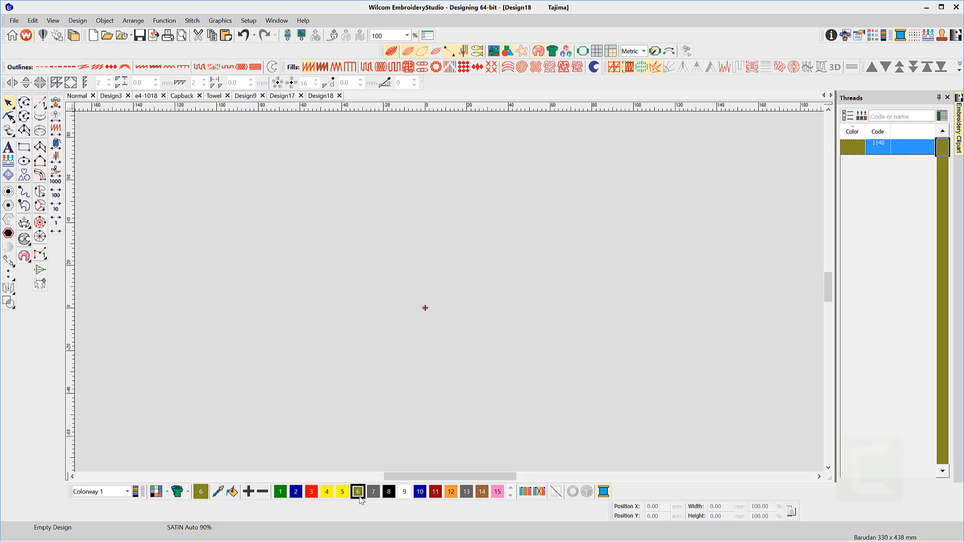
{"action": "mouse_move", "coordinate": [341, 491]}
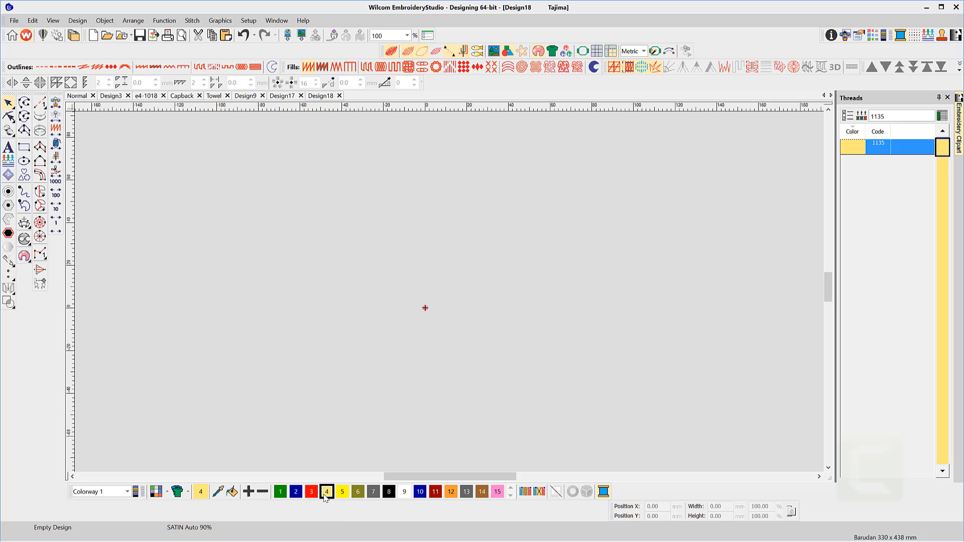
{"action": "mouse_move", "coordinate": [567, 446]}
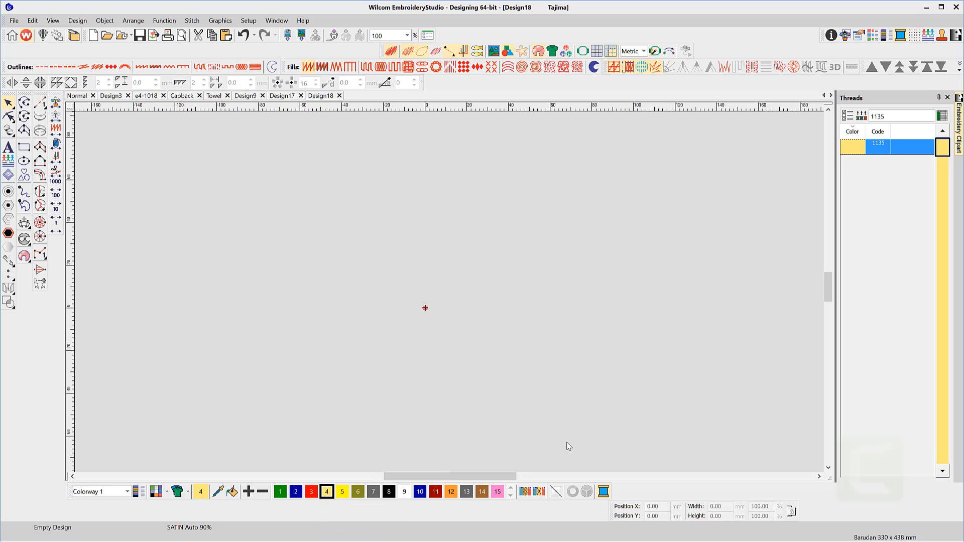
{"action": "left_click", "coordinate": [902, 115]}
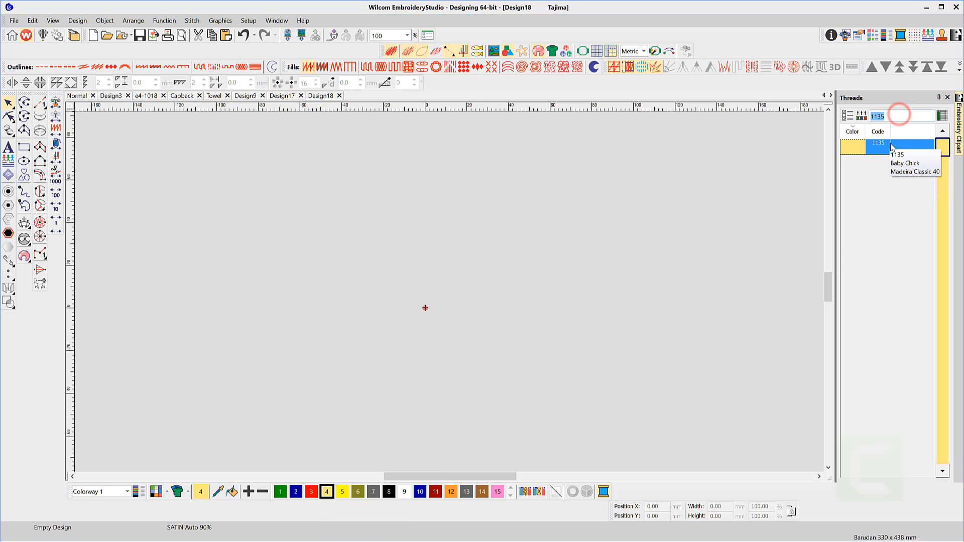
{"action": "left_click", "coordinate": [878, 116]}
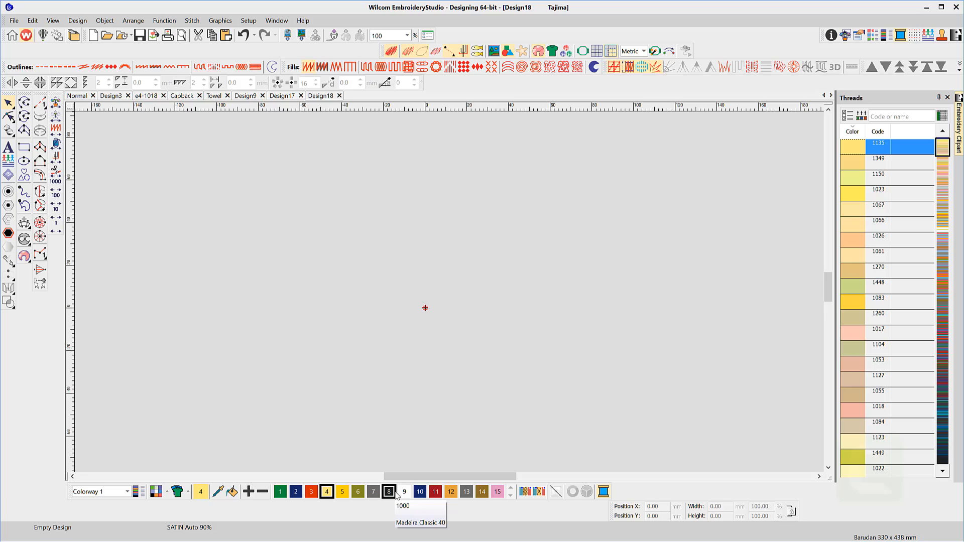
{"action": "mouse_move", "coordinate": [434, 492]}
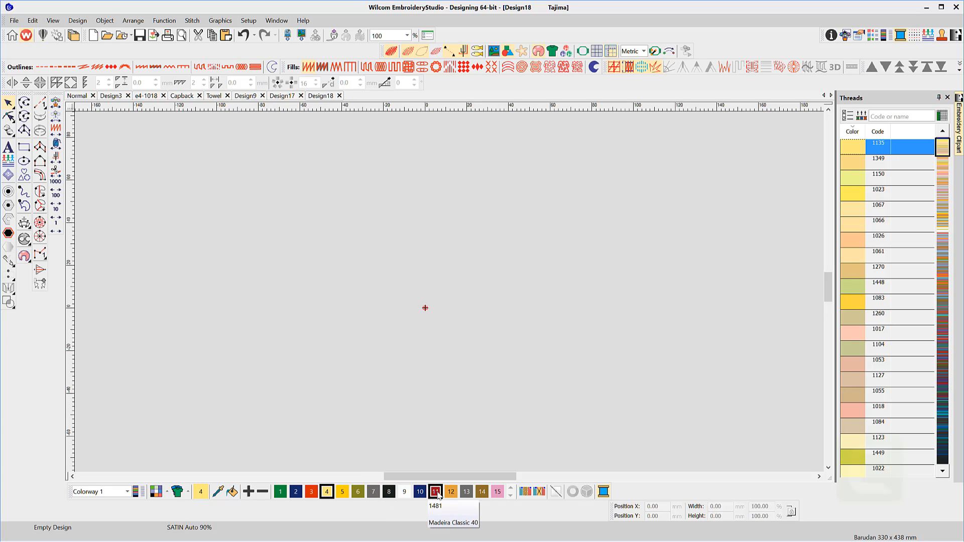
{"action": "mouse_move", "coordinate": [497, 491]}
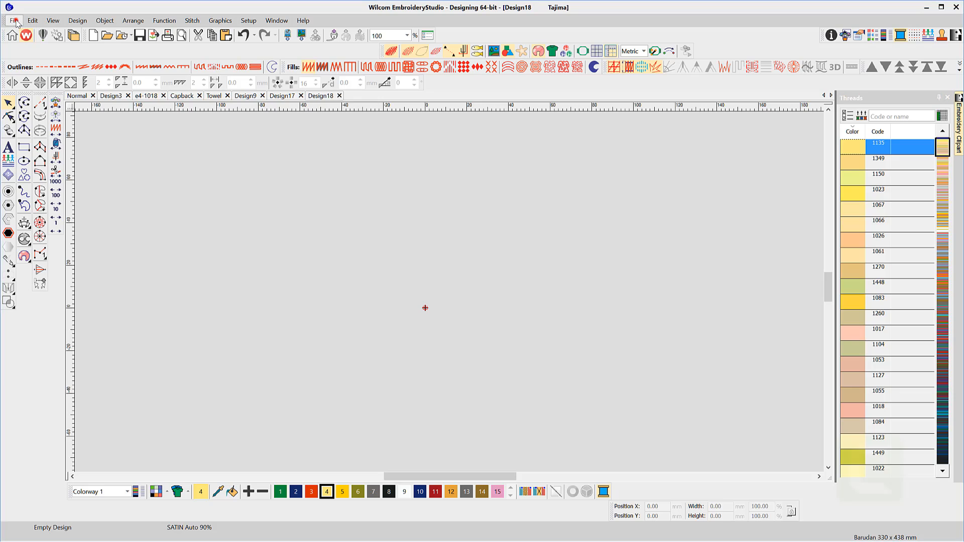
Step: Save the design as a template over the existing Normal.EMT in the TEMPLATE folder
{"action": "left_click", "coordinate": [13, 20]}
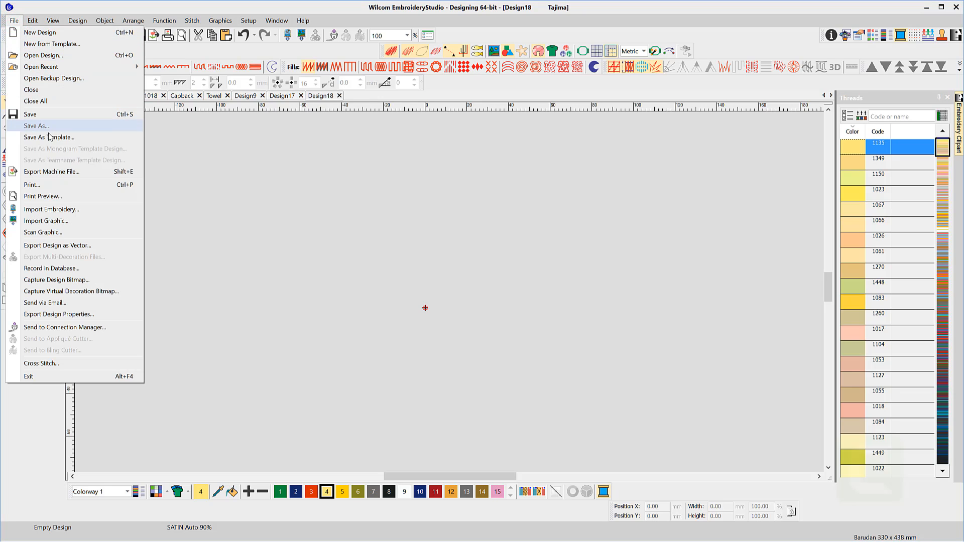
{"action": "left_click", "coordinate": [49, 138]}
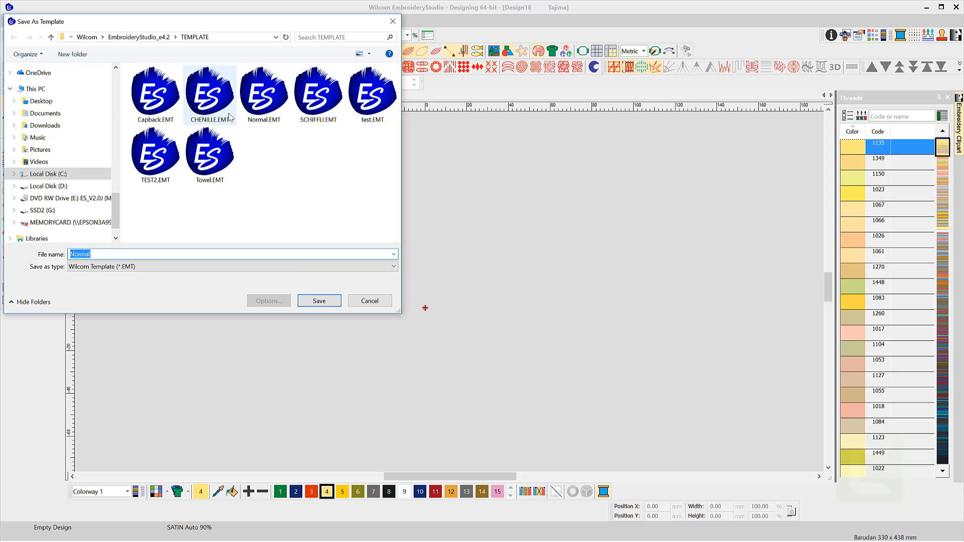
{"action": "left_click", "coordinate": [264, 92]}
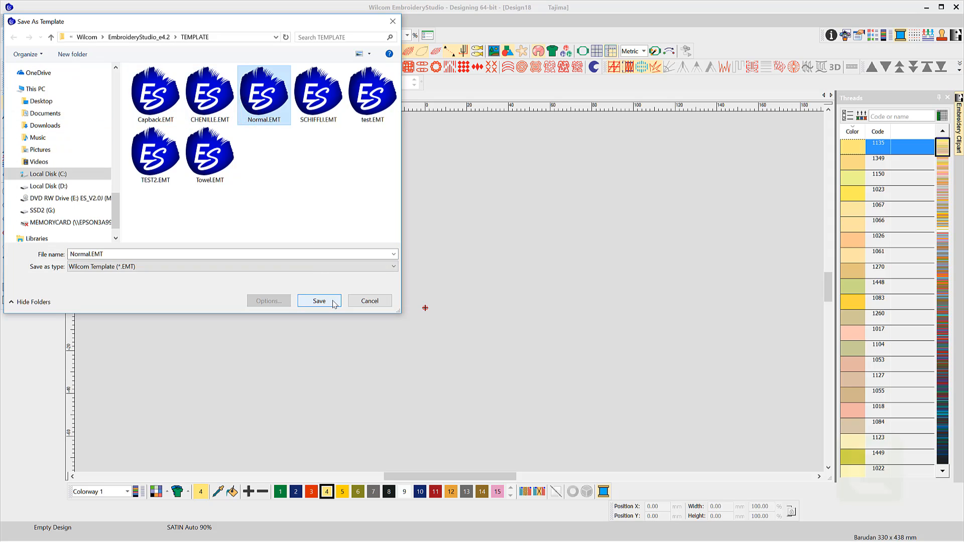
{"action": "left_click", "coordinate": [318, 300]}
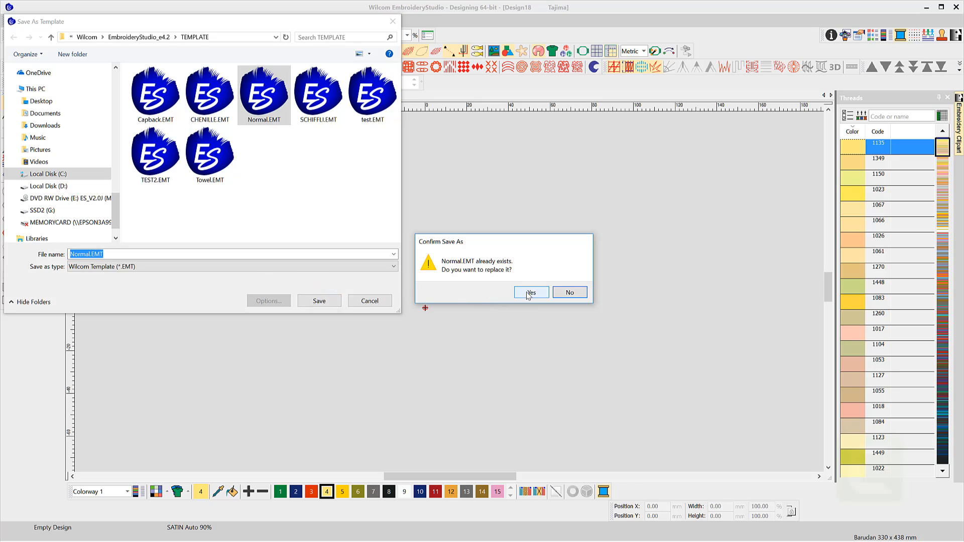
Step: Confirm replacing Normal.EMT, then set the Unseen display colour to Lime
{"action": "left_click", "coordinate": [530, 292]}
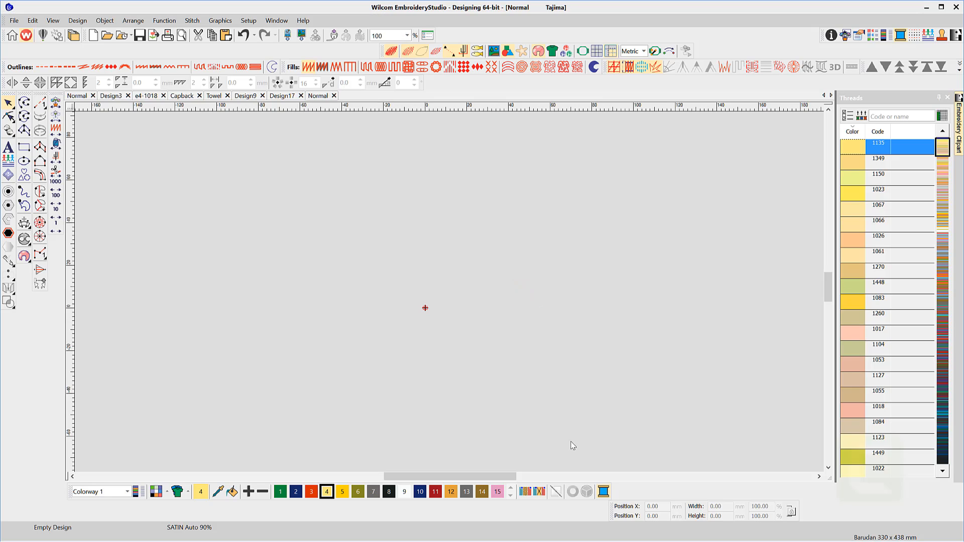
{"action": "mouse_move", "coordinate": [572, 445]}
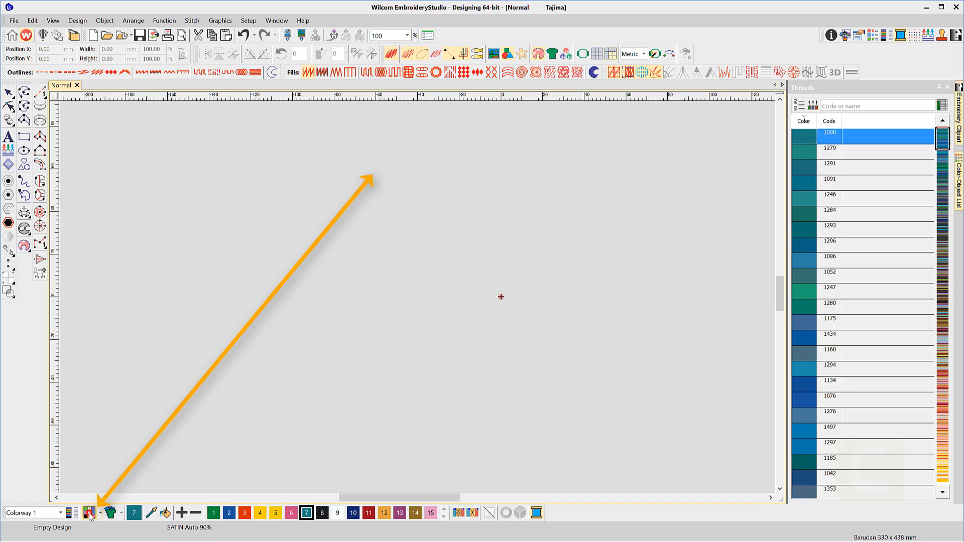
{"action": "left_click", "coordinate": [88, 514]}
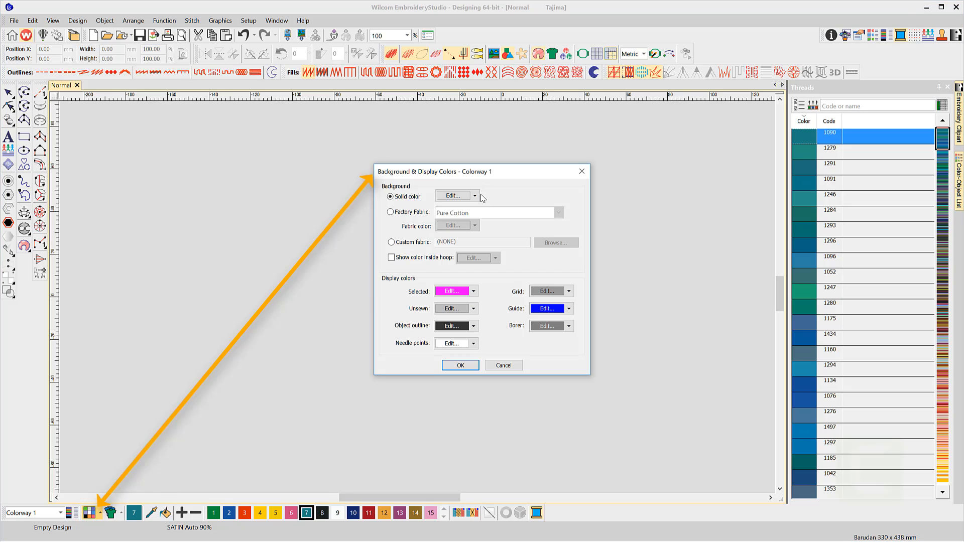
{"action": "left_click", "coordinate": [474, 196]}
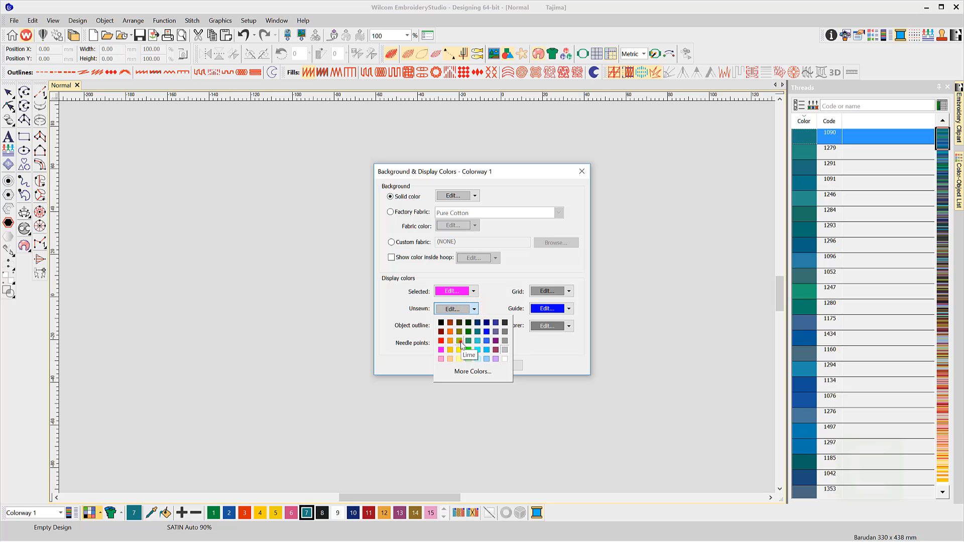
{"action": "left_click", "coordinate": [461, 342]}
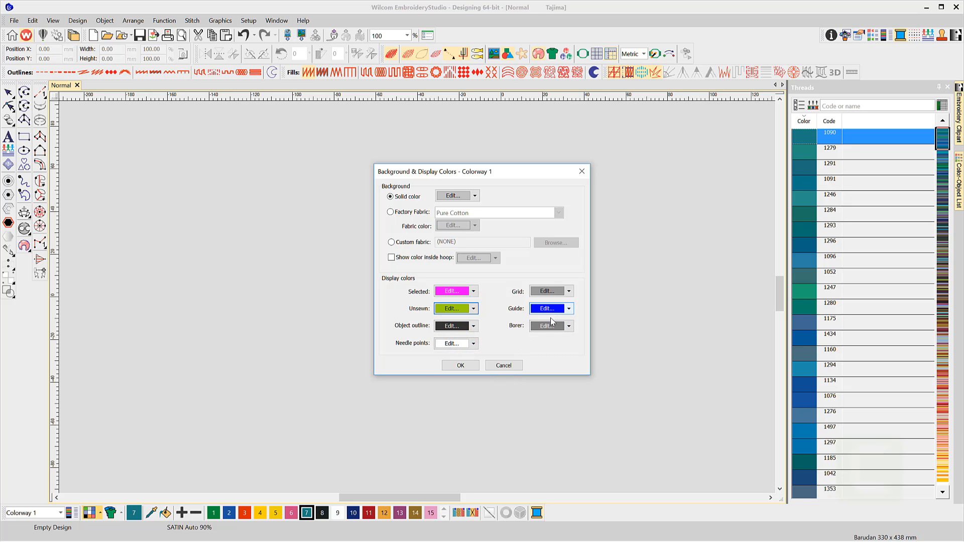
{"action": "left_click", "coordinate": [459, 365]}
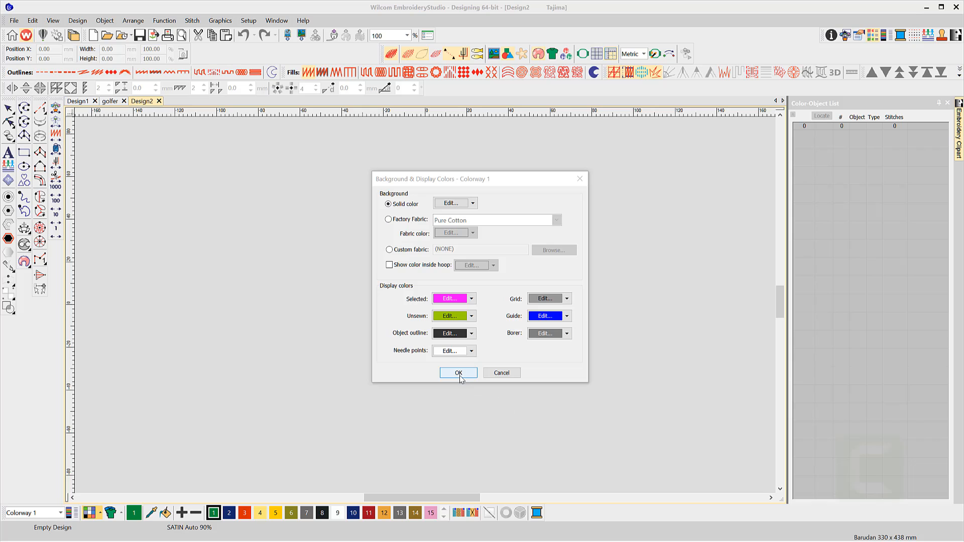
Step: Save over Normal.EMT again so the template keeps the lime unseen colour
{"action": "left_click", "coordinate": [13, 20]}
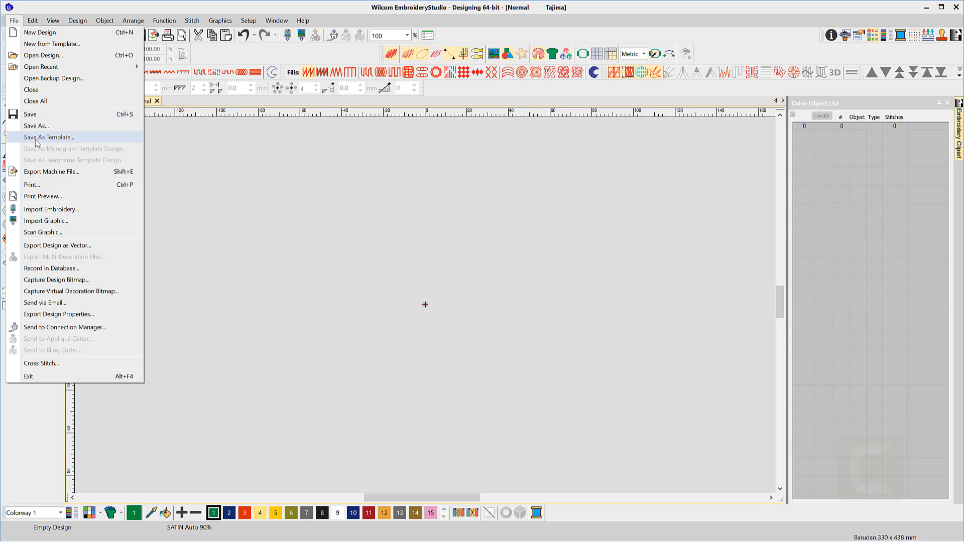
{"action": "left_click", "coordinate": [49, 138]}
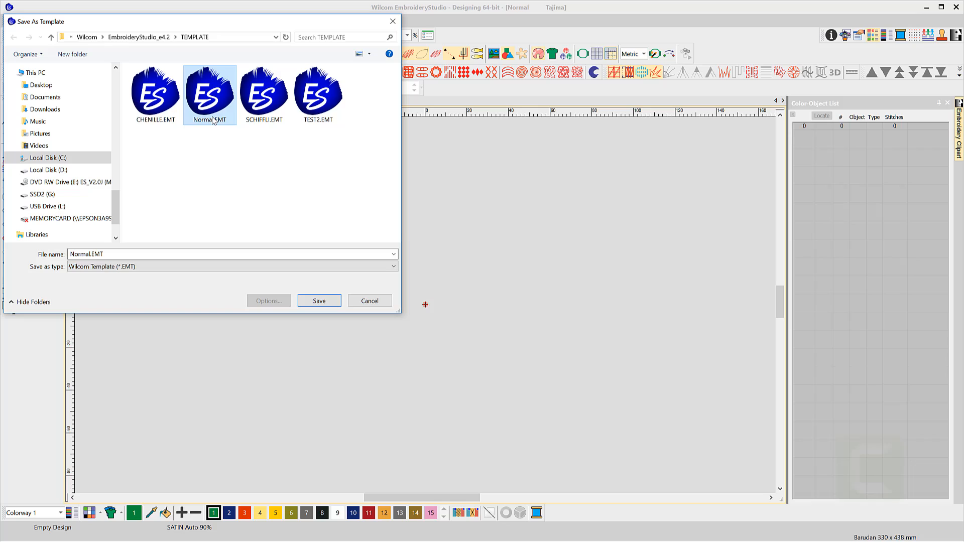
{"action": "left_click", "coordinate": [318, 301]}
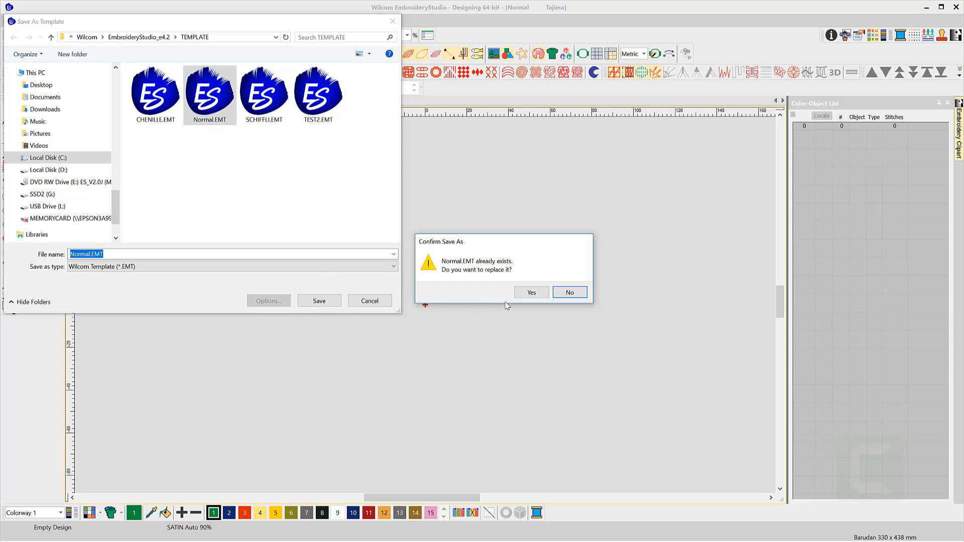
{"action": "left_click", "coordinate": [530, 292]}
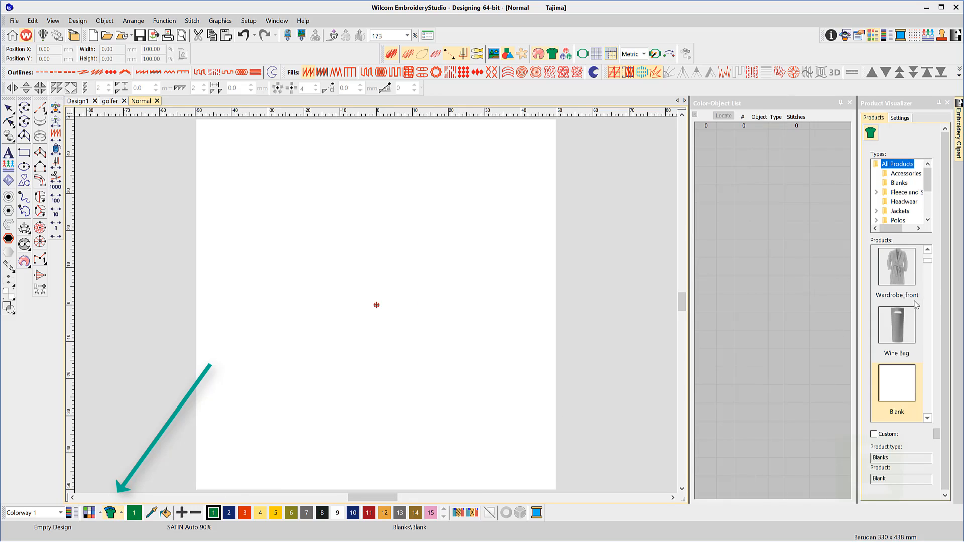
Step: Apply the Cap (Back) headwear product as backdrop with Color 1 set to orange
{"action": "left_click", "coordinate": [904, 202]}
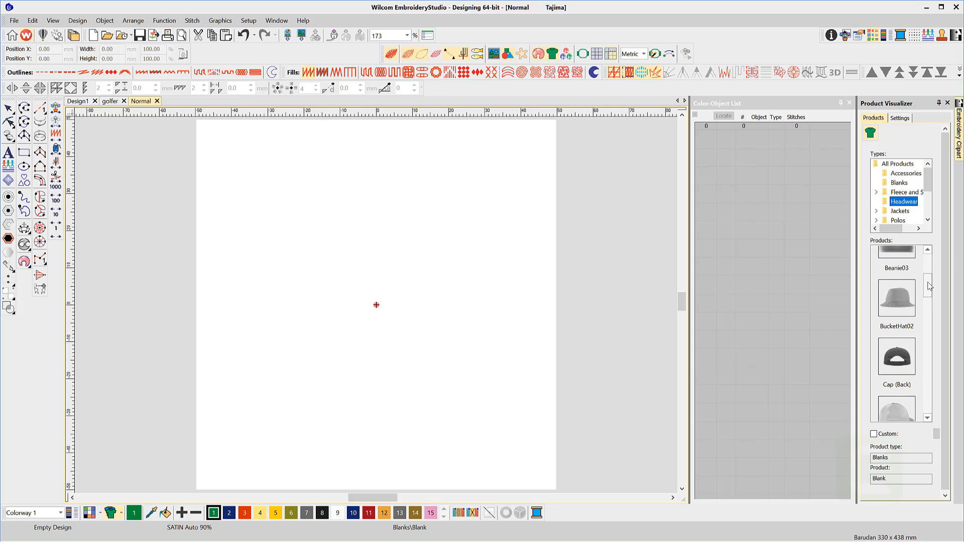
{"action": "left_click", "coordinate": [896, 356]}
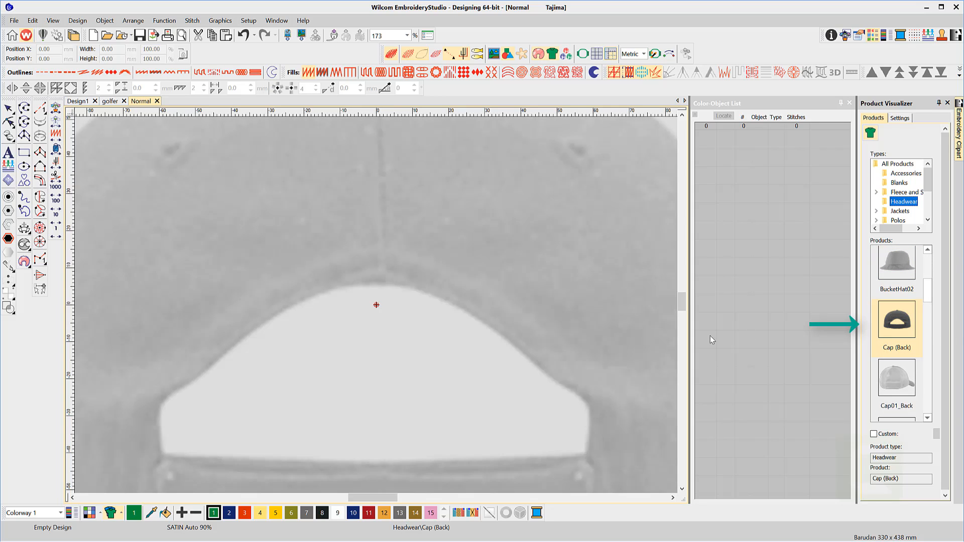
{"action": "scroll", "scroll_direction": "down", "scroll_amount": 3}
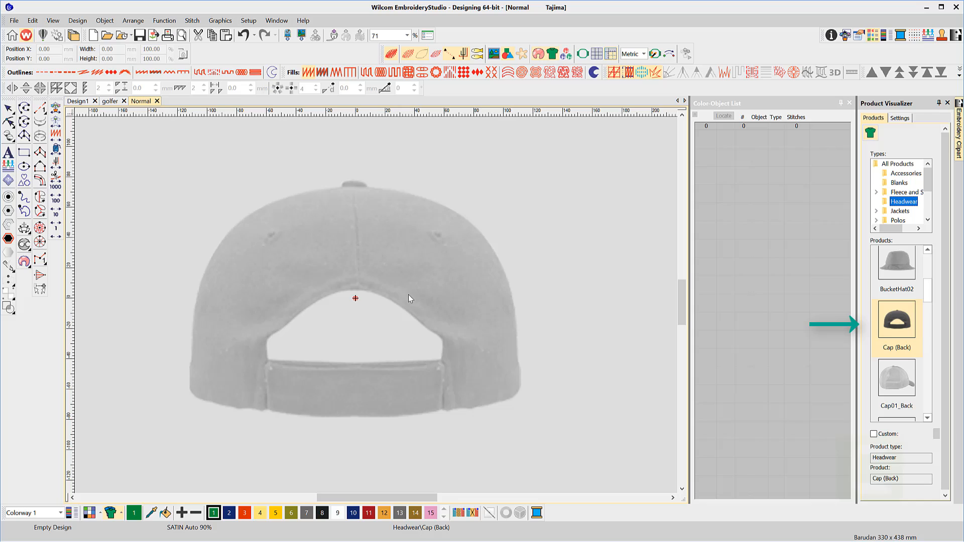
{"action": "left_click", "coordinate": [900, 117]}
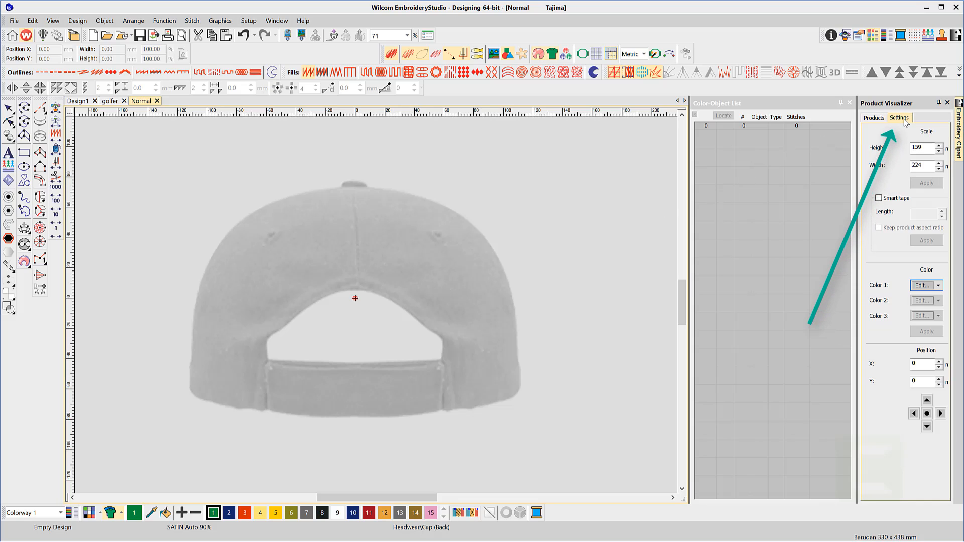
{"action": "mouse_move", "coordinate": [914, 228]}
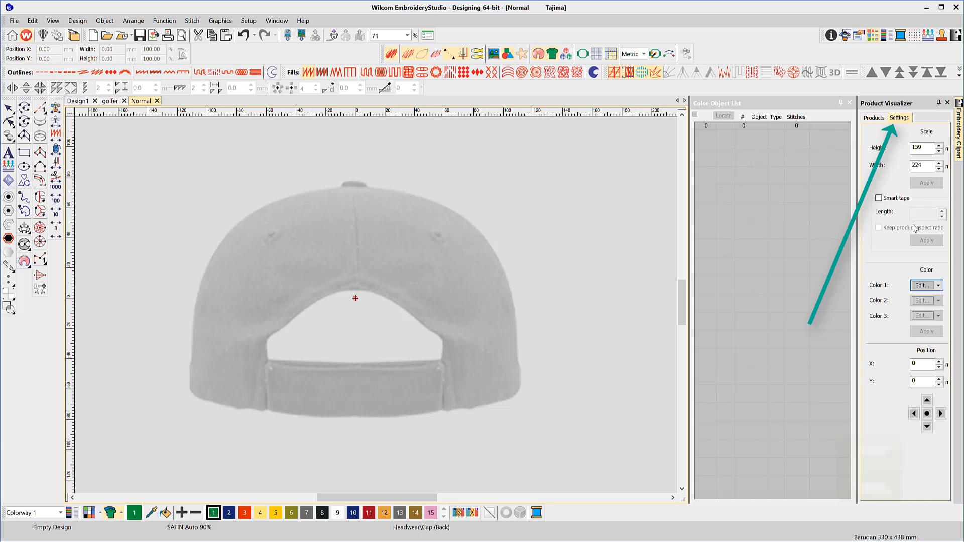
{"action": "left_click", "coordinate": [939, 285]}
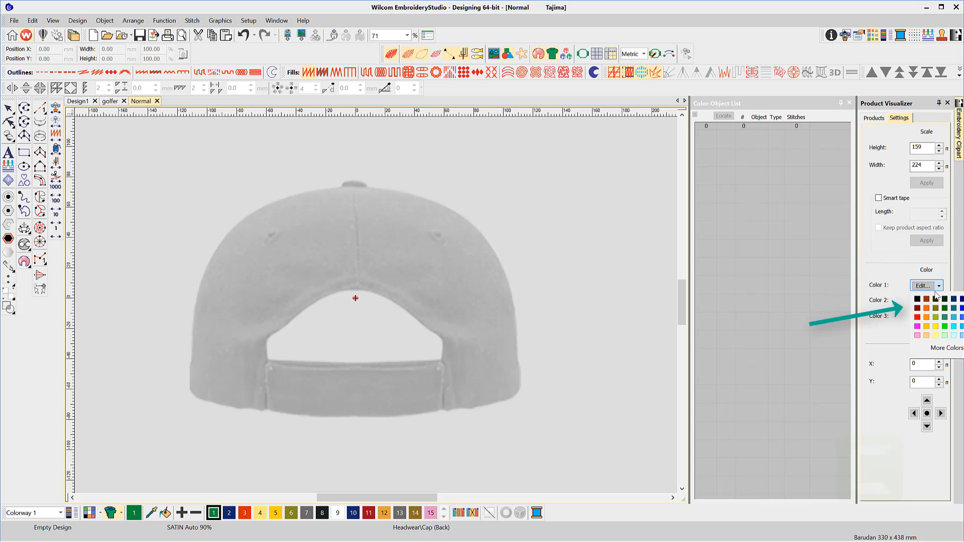
{"action": "left_click", "coordinate": [925, 299]}
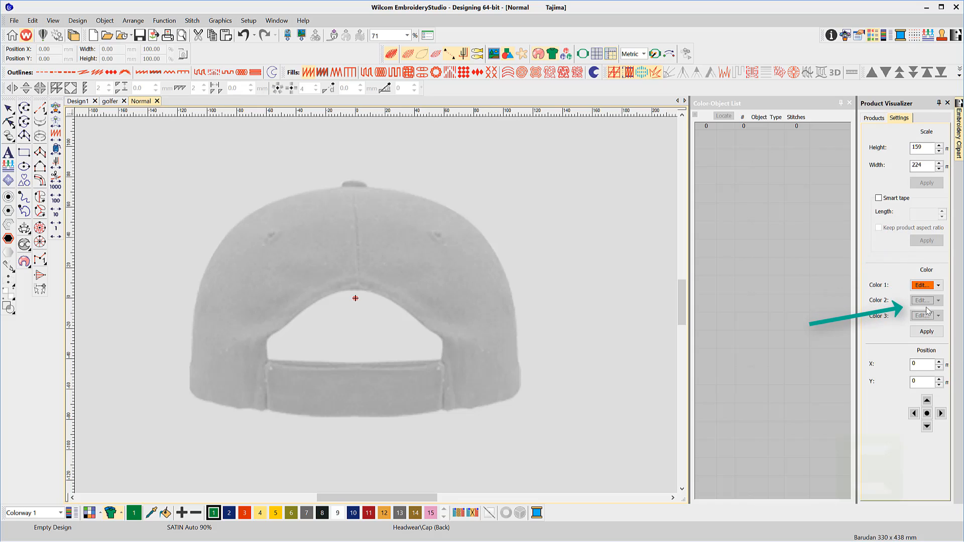
{"action": "left_click", "coordinate": [926, 331]}
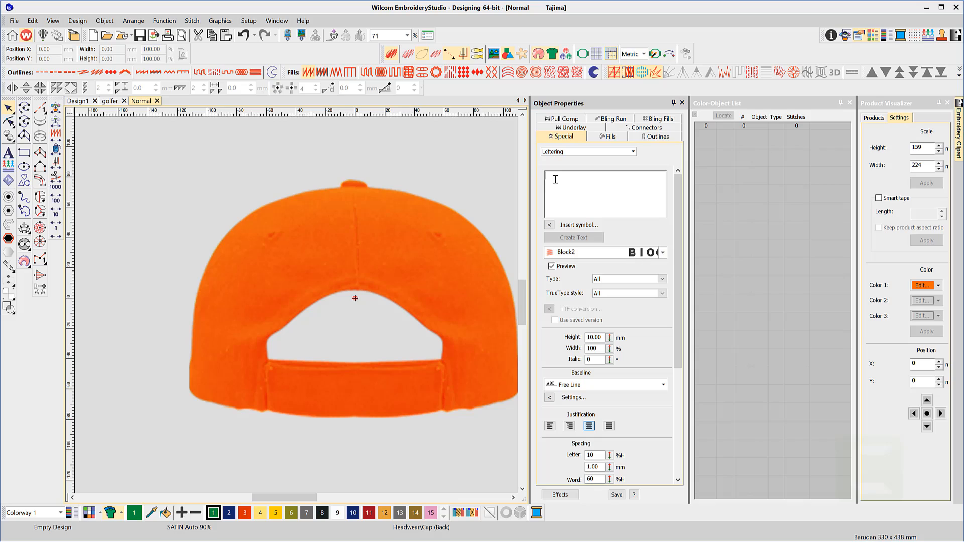
Step: Enter SAMPLE CAPBACK lettering on an Arc CW baseline and begin placing its arc on the cap
{"action": "type", "text": "SAMPLE CAP"}
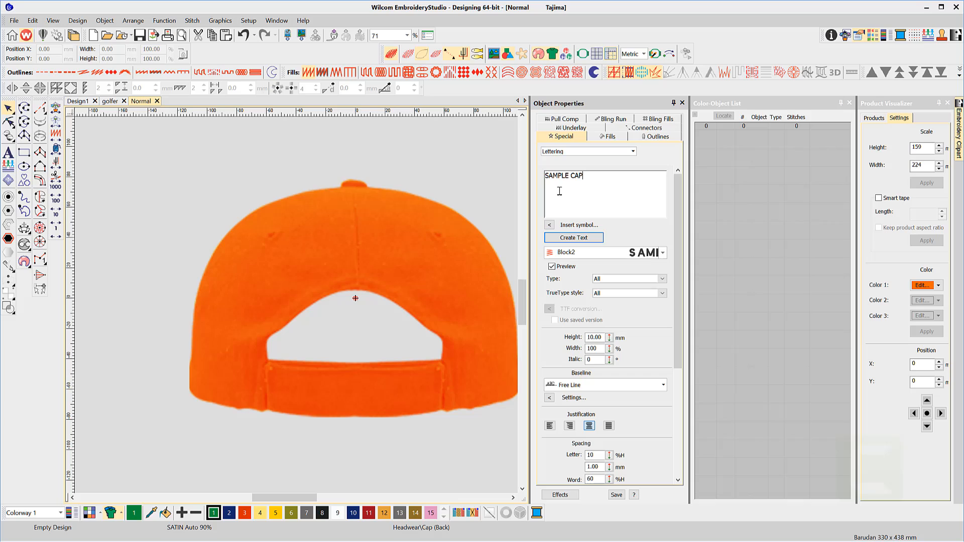
{"action": "type", "text": "BACK"}
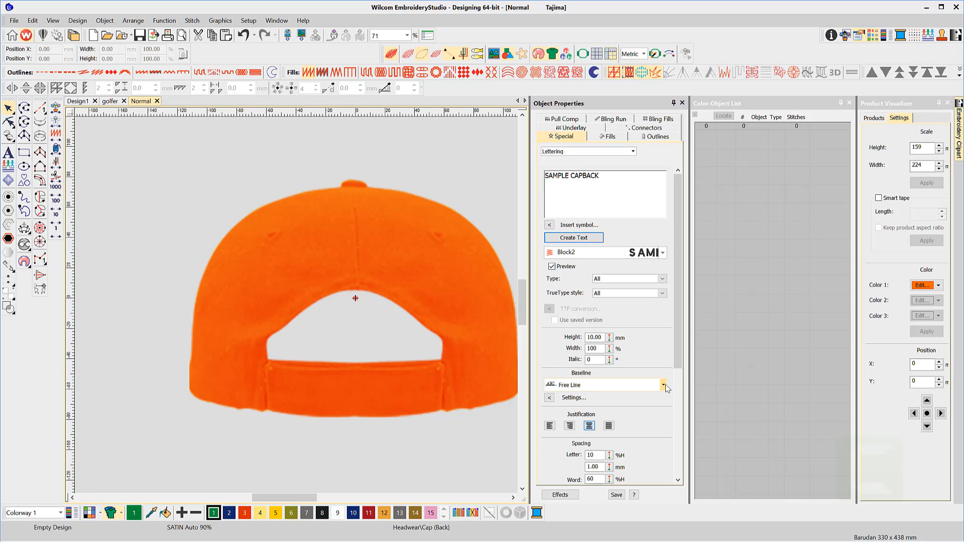
{"action": "left_click", "coordinate": [664, 385]}
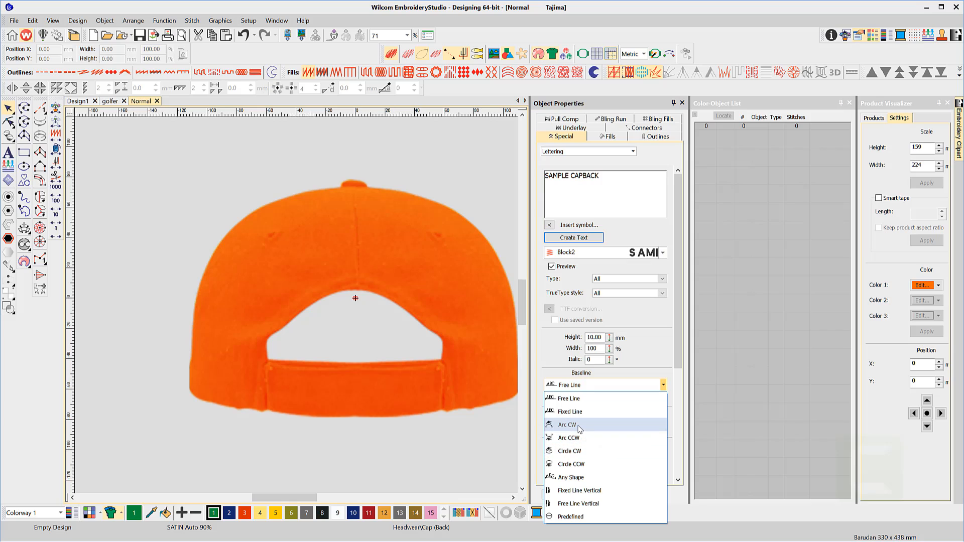
{"action": "left_click", "coordinate": [566, 423]}
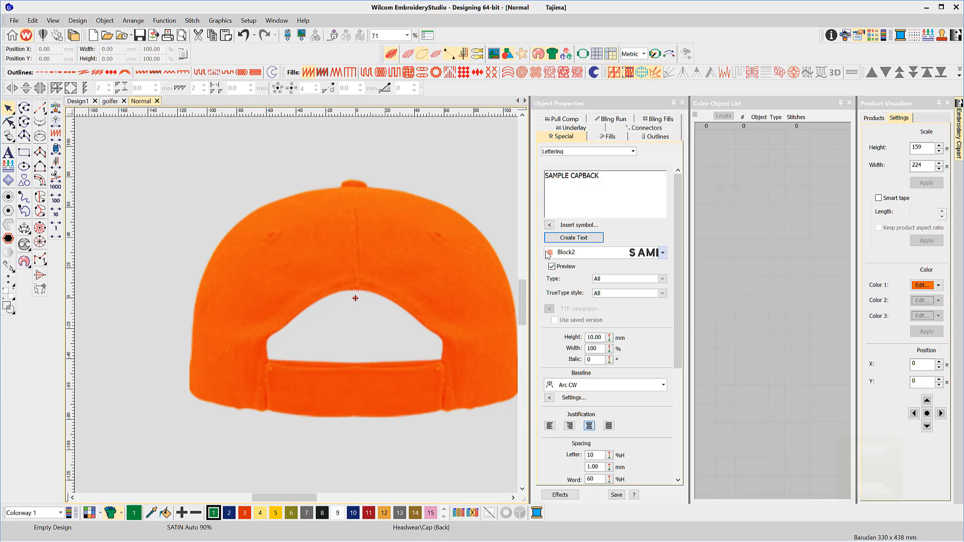
{"action": "left_click", "coordinate": [573, 237]}
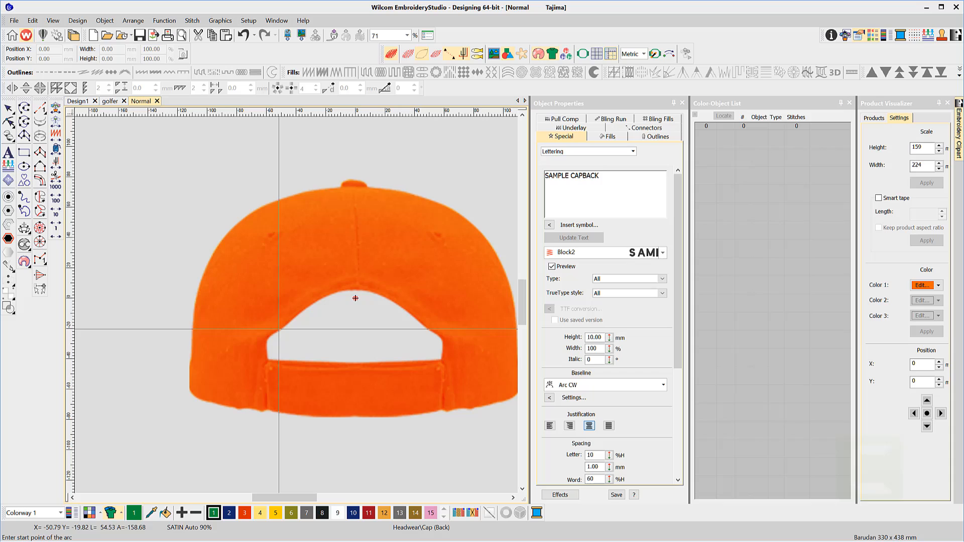
{"action": "left_click", "coordinate": [253, 335]}
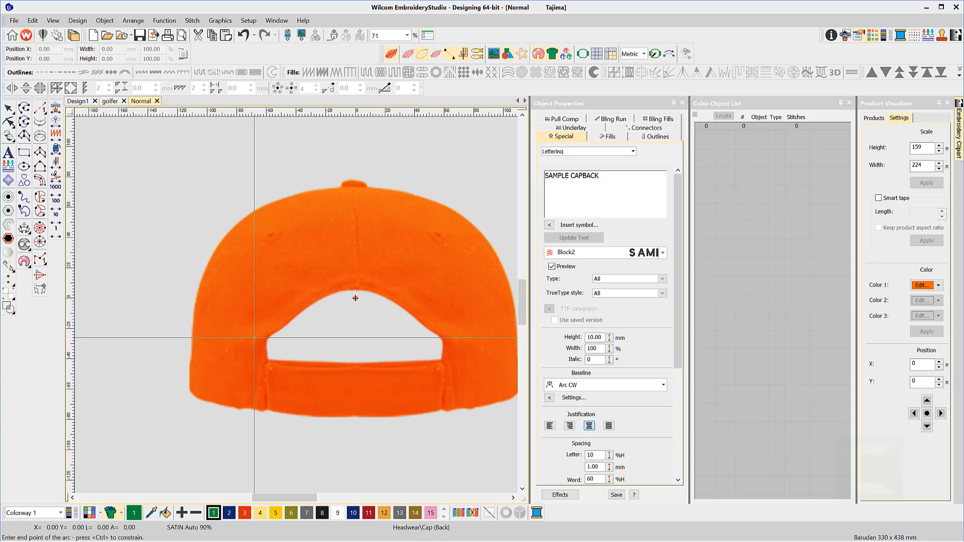
{"action": "mouse_move", "coordinate": [454, 330]}
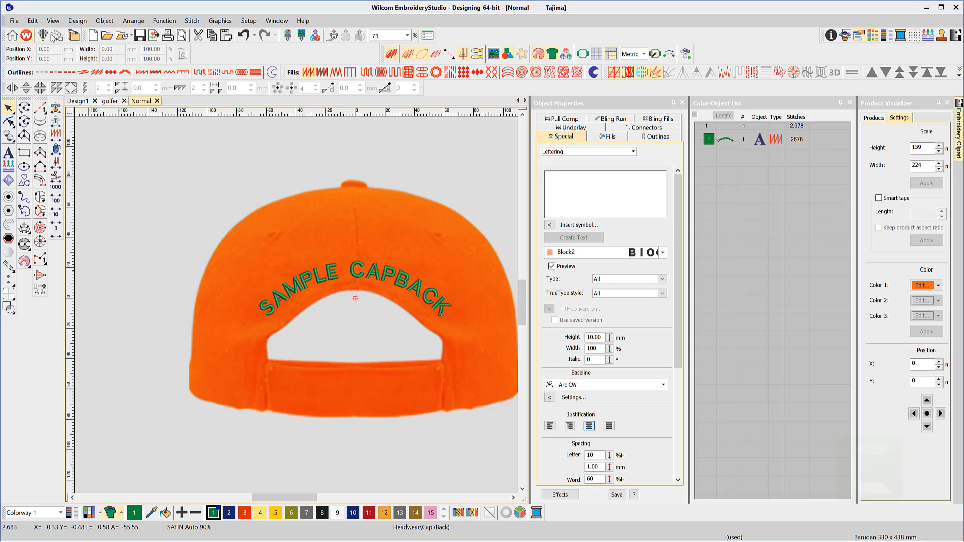
{"action": "mouse_move", "coordinate": [355, 290]}
{"action": "type", "text": "C"}
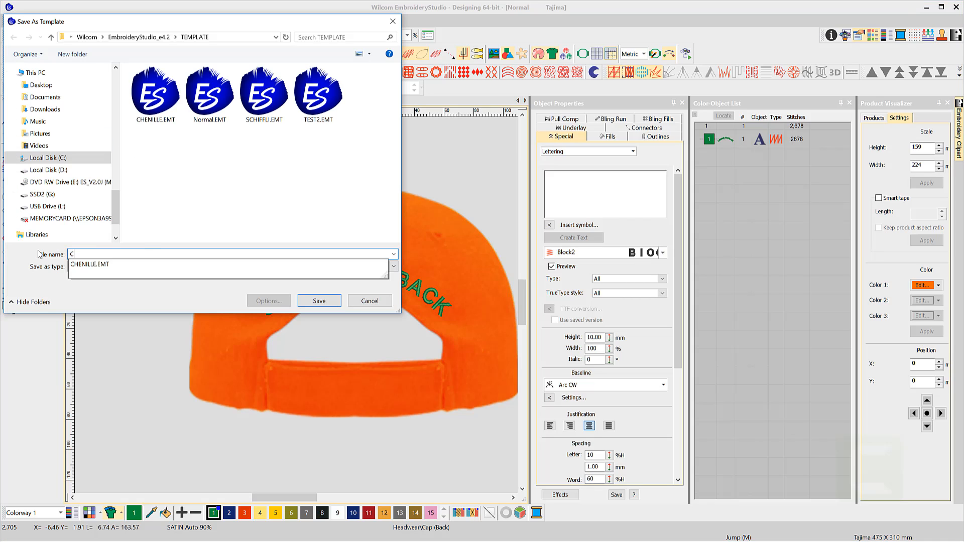
Step: Save the cap design as the template Capback
{"action": "type", "text": "apback"}
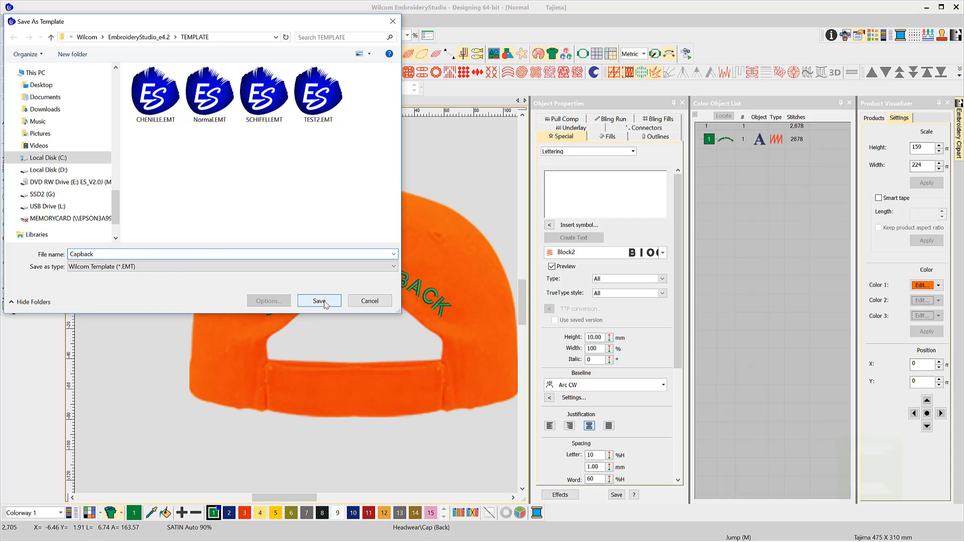
{"action": "left_click", "coordinate": [318, 301]}
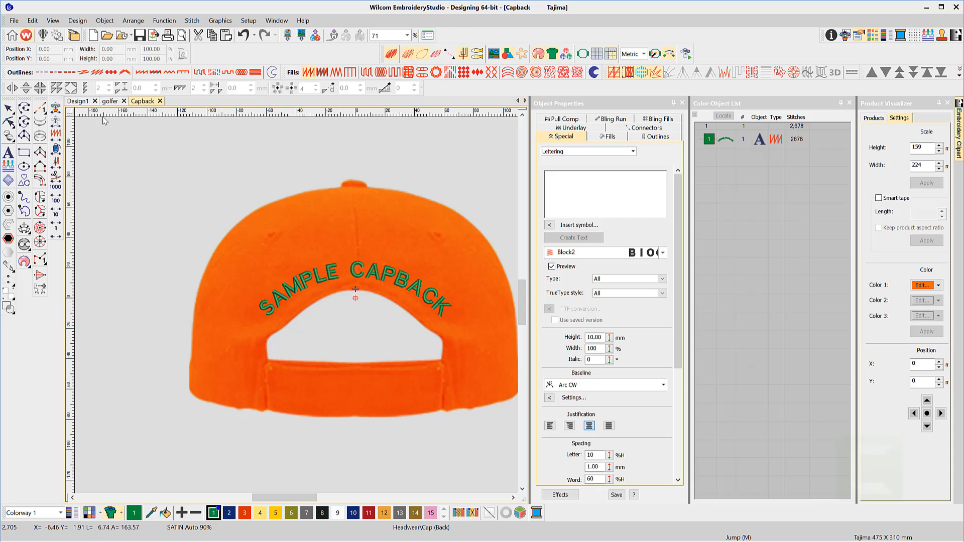
{"action": "left_click", "coordinate": [13, 20]}
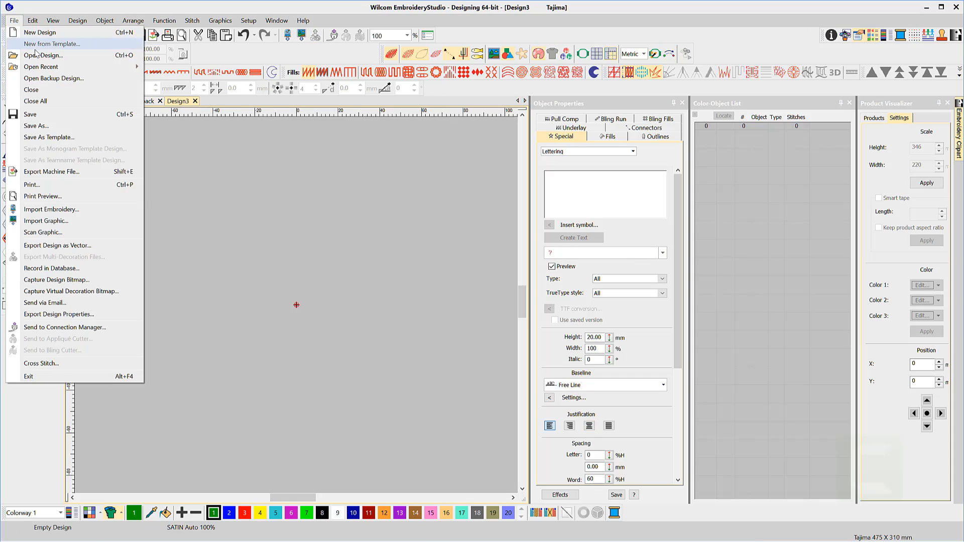
Step: Create a new design from the Capback template, showing the orange cap back with arched SAMPLE CAPBACK lettering
{"action": "left_click", "coordinate": [51, 44]}
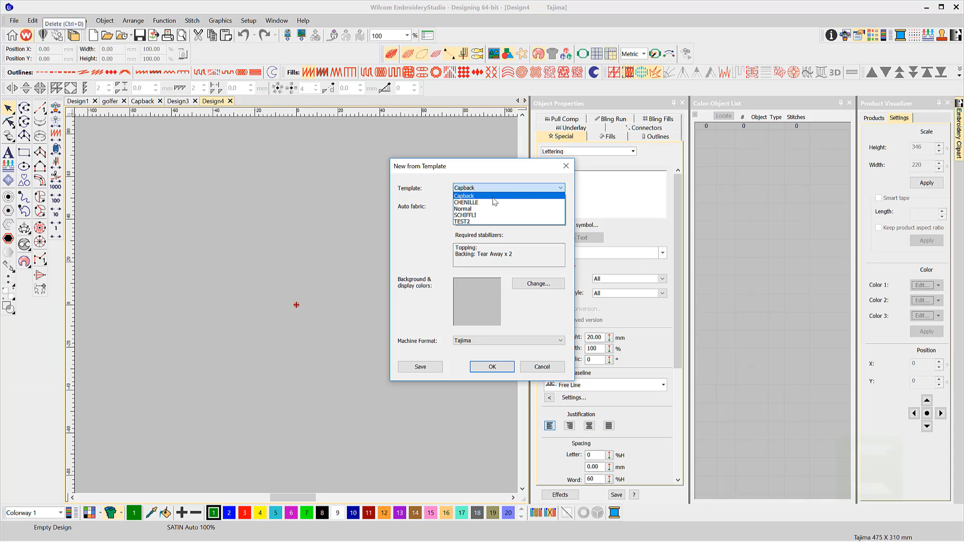
{"action": "left_click", "coordinate": [463, 196]}
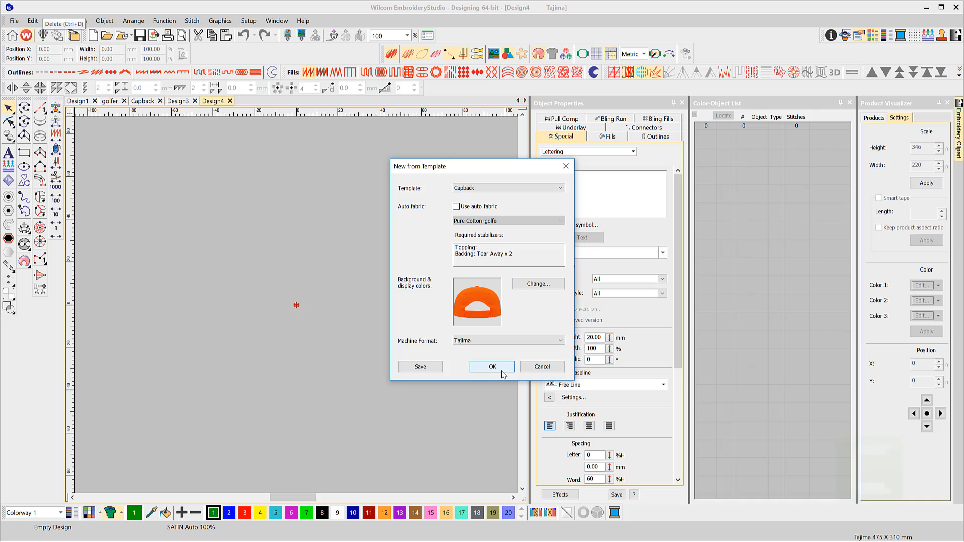
{"action": "left_click", "coordinate": [492, 366]}
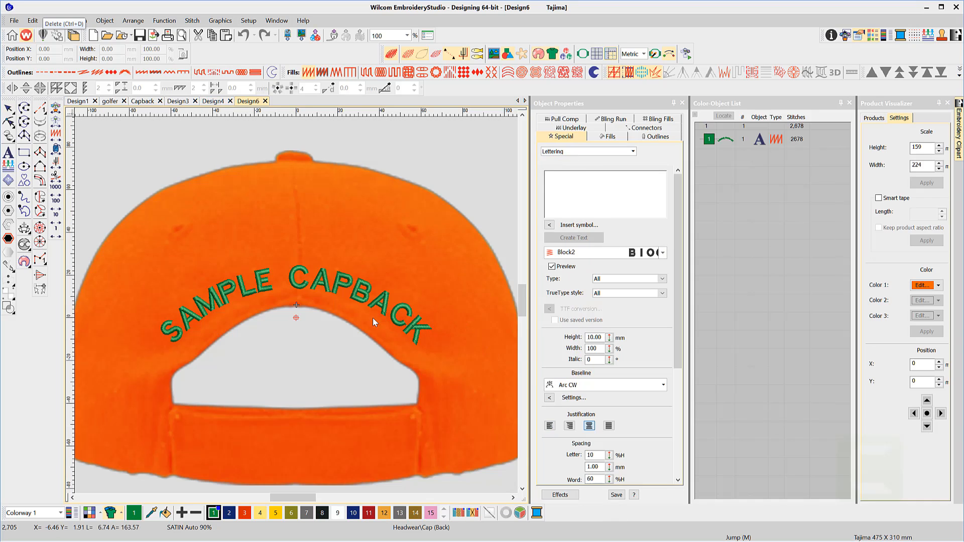